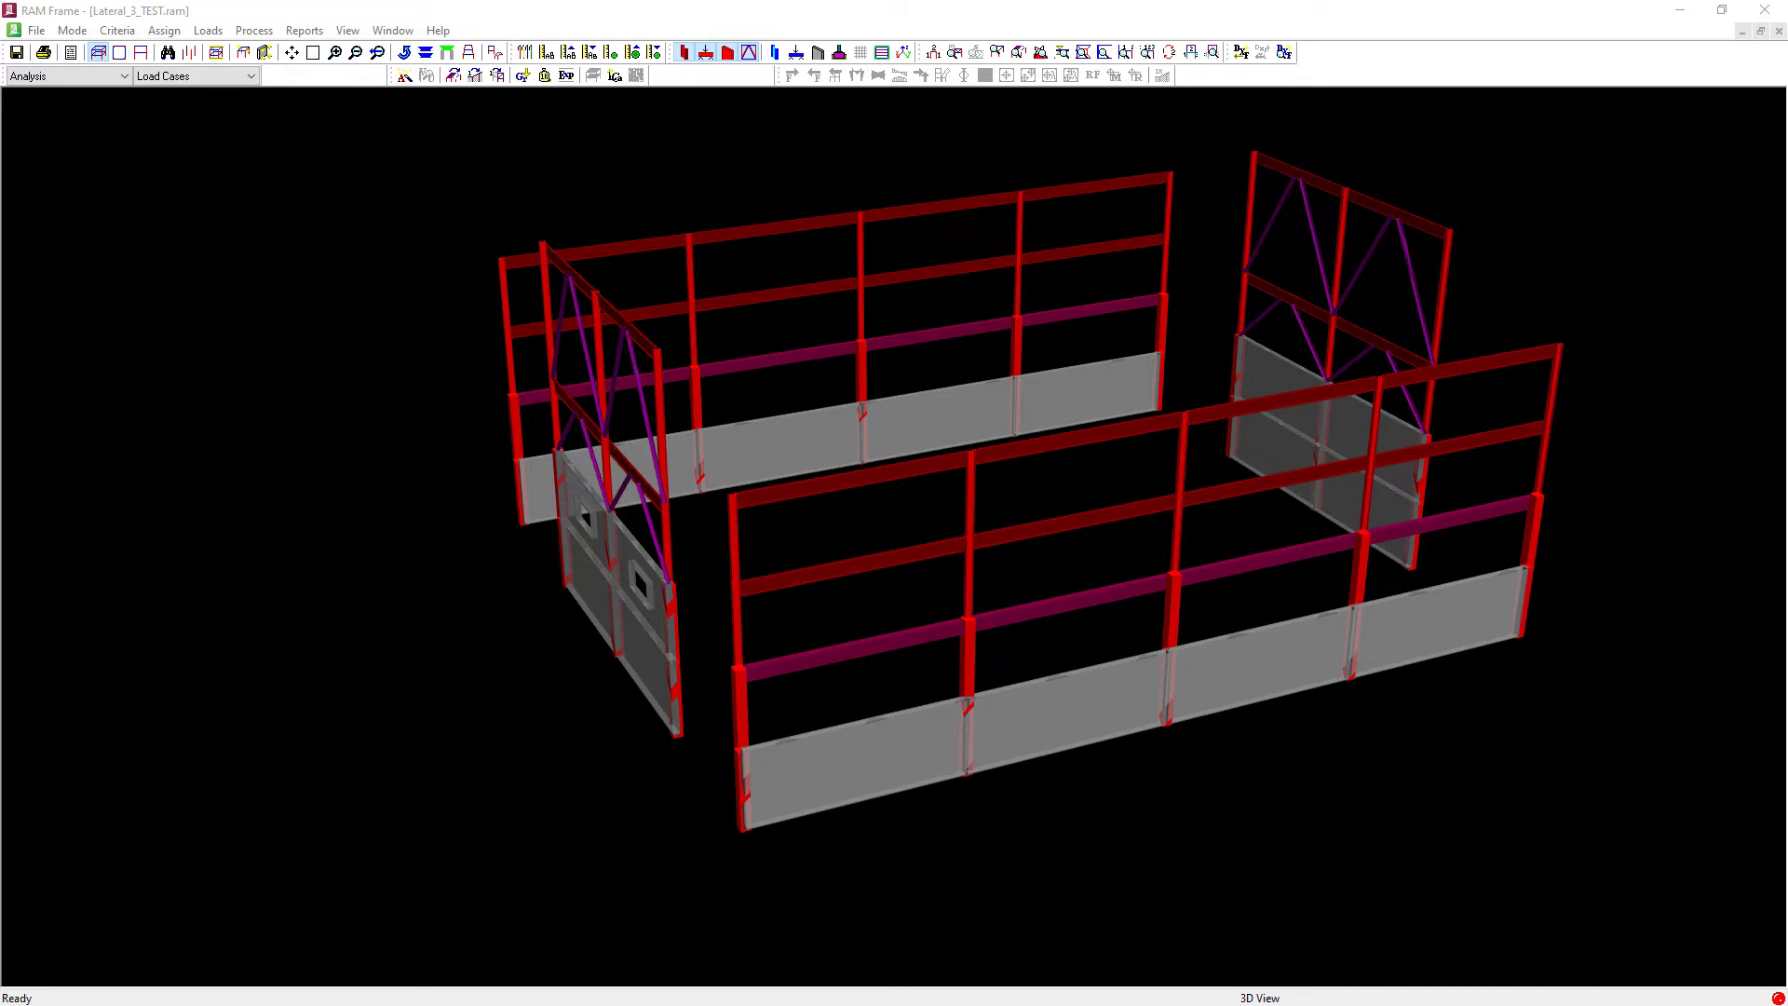
# Step: Show the Assign menu's member assignment options
pyautogui.click(164, 30)
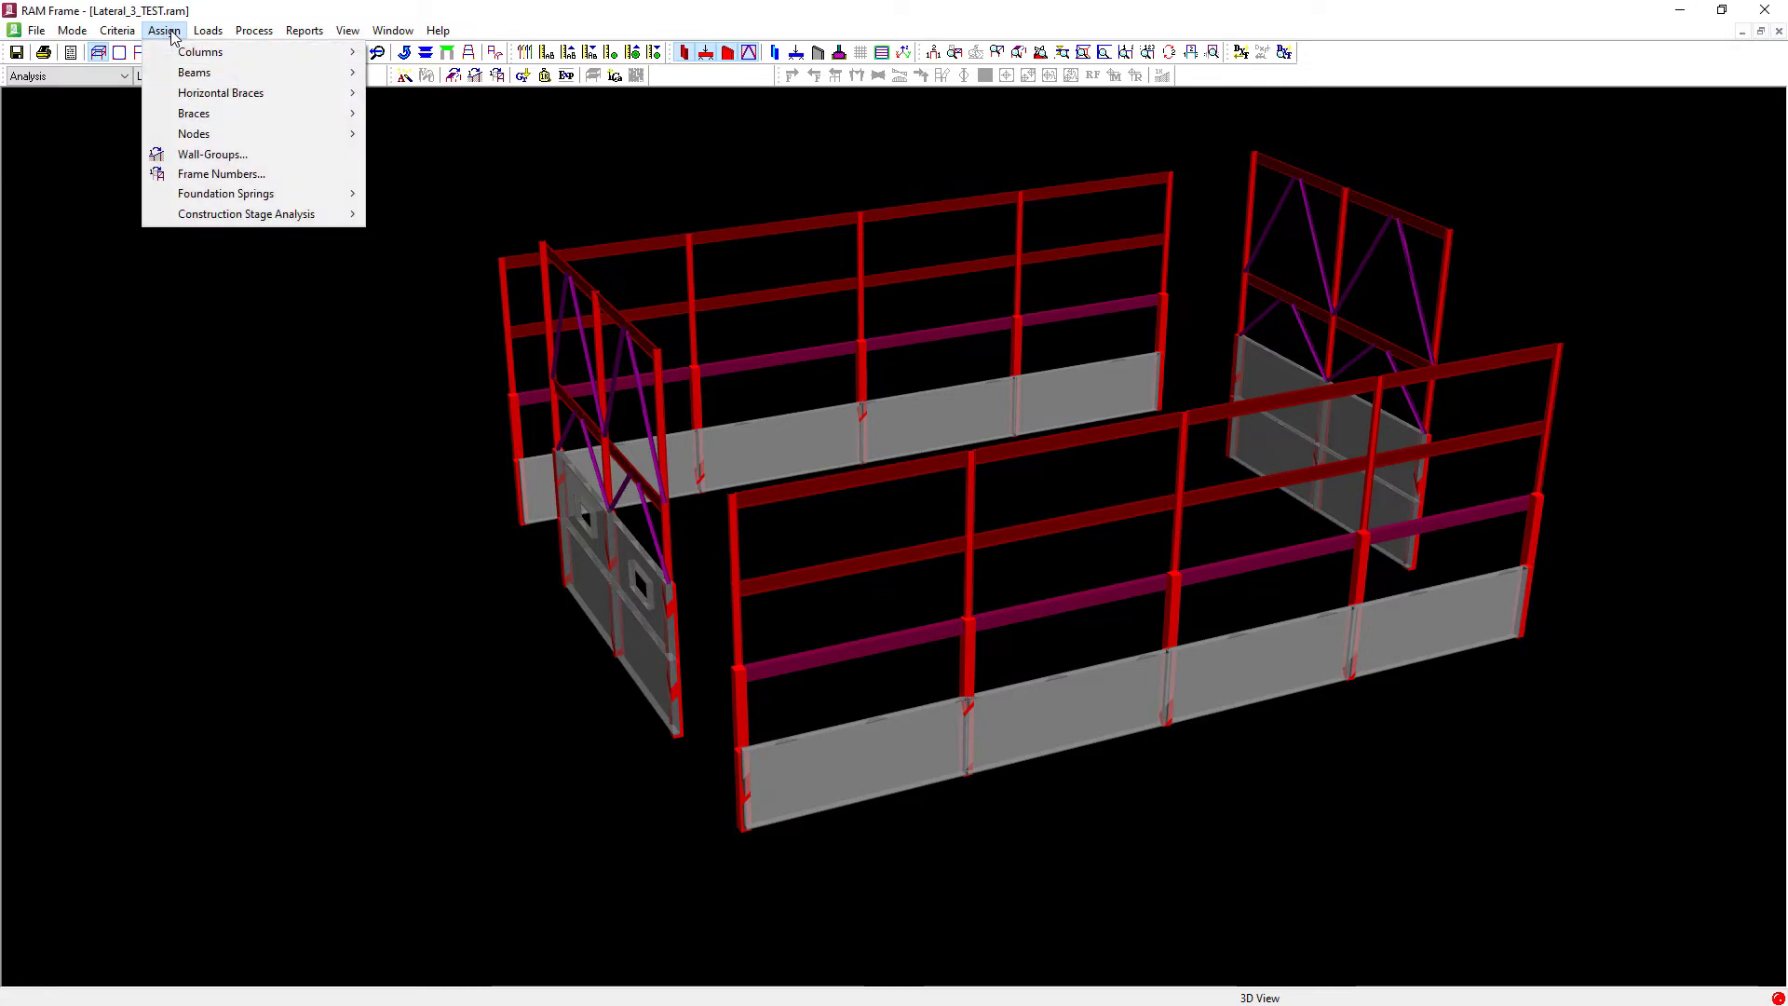
pyautogui.moveTo(189, 193)
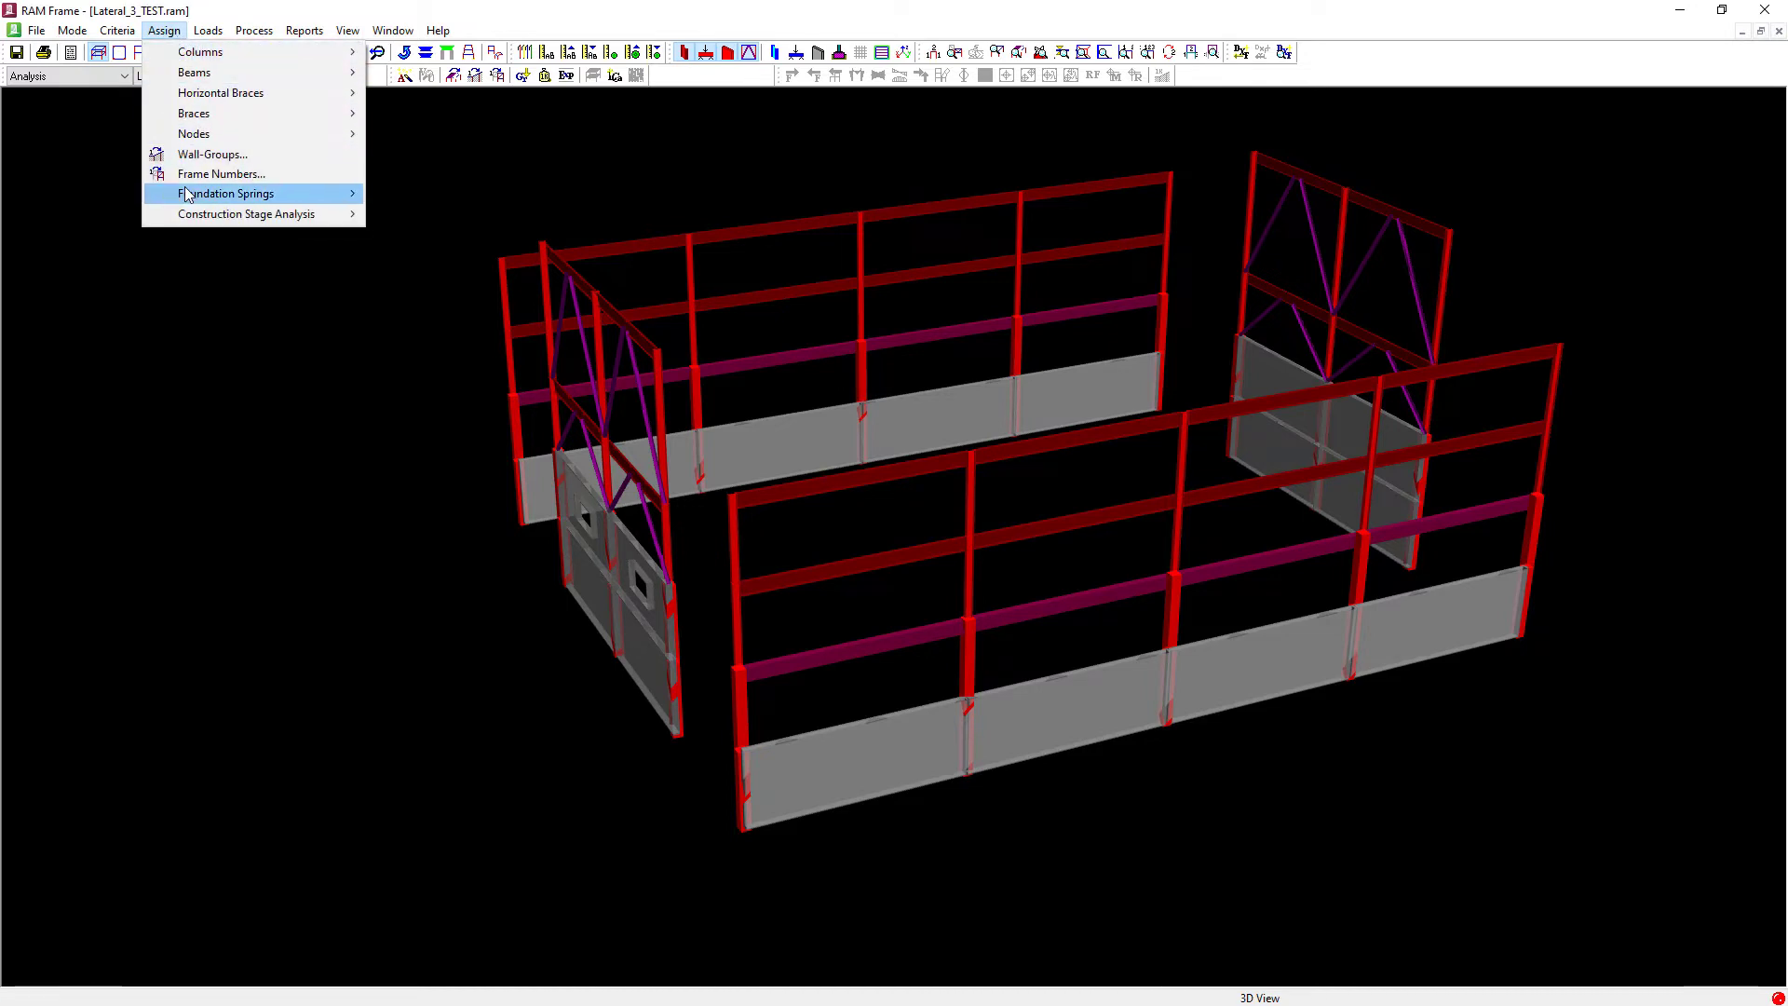
pyautogui.moveTo(186, 177)
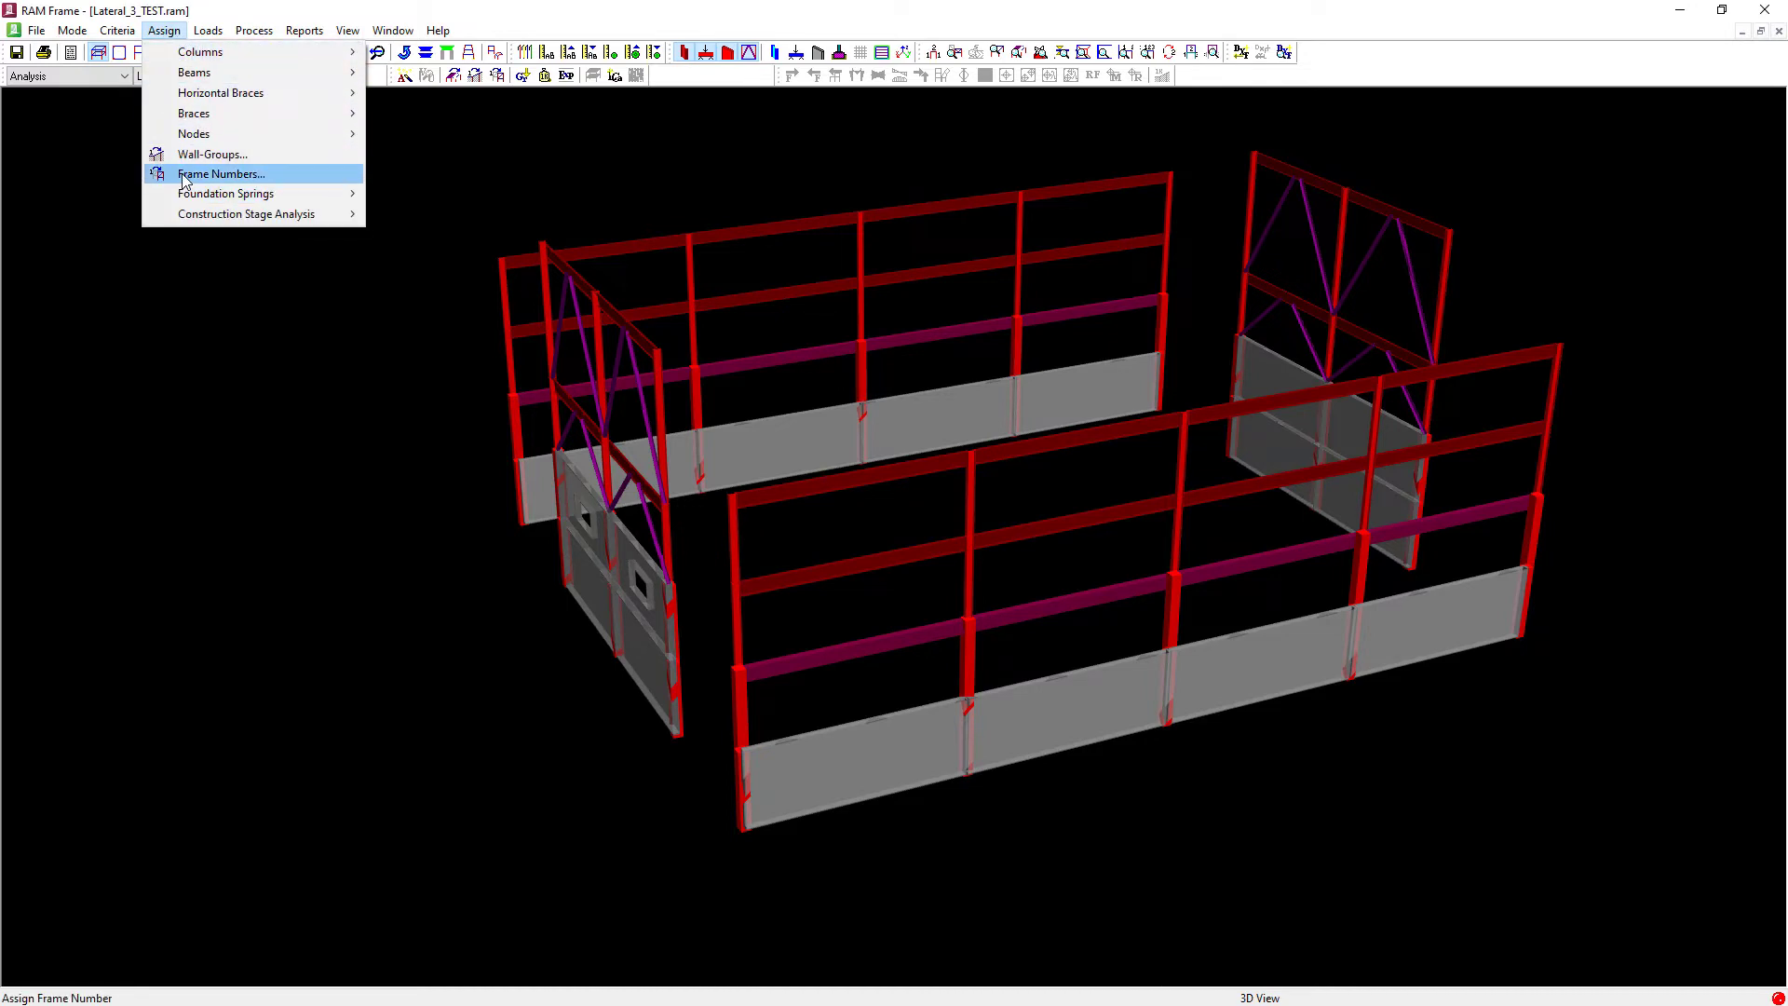
# Step: Set lateral frame number 1 including braces and beams/horizontal braces, in Single mode
pyautogui.click(221, 173)
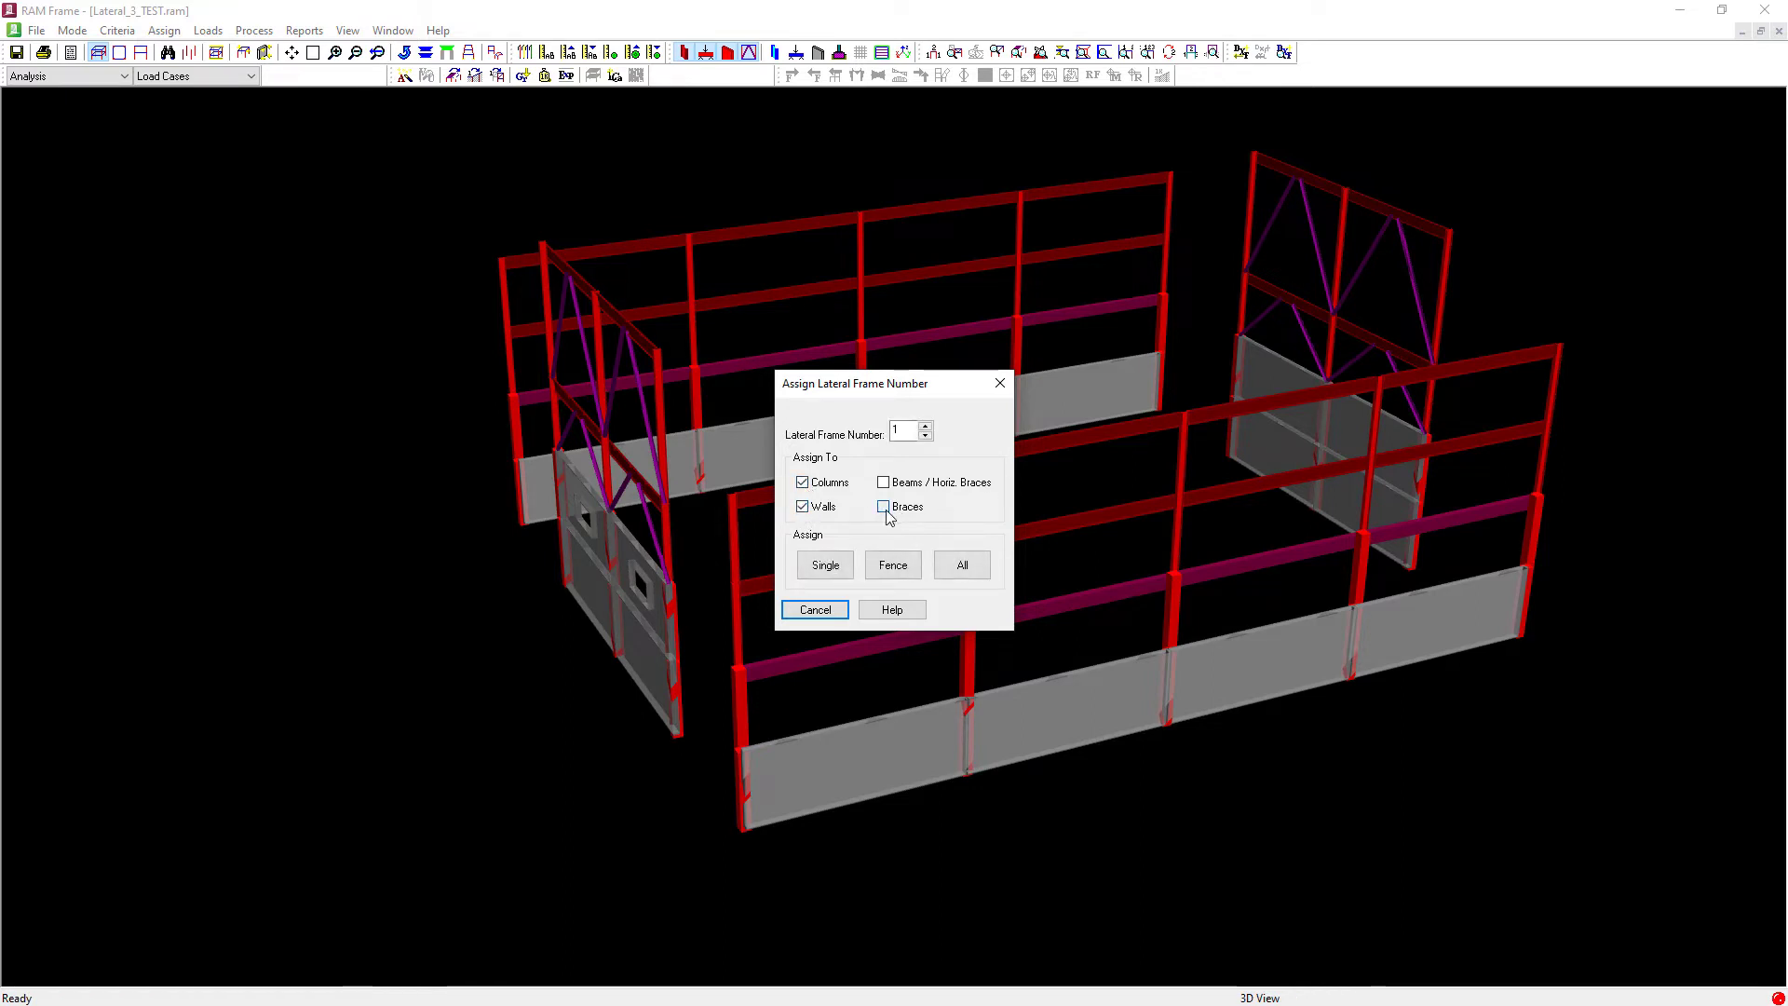
pyautogui.click(883, 482)
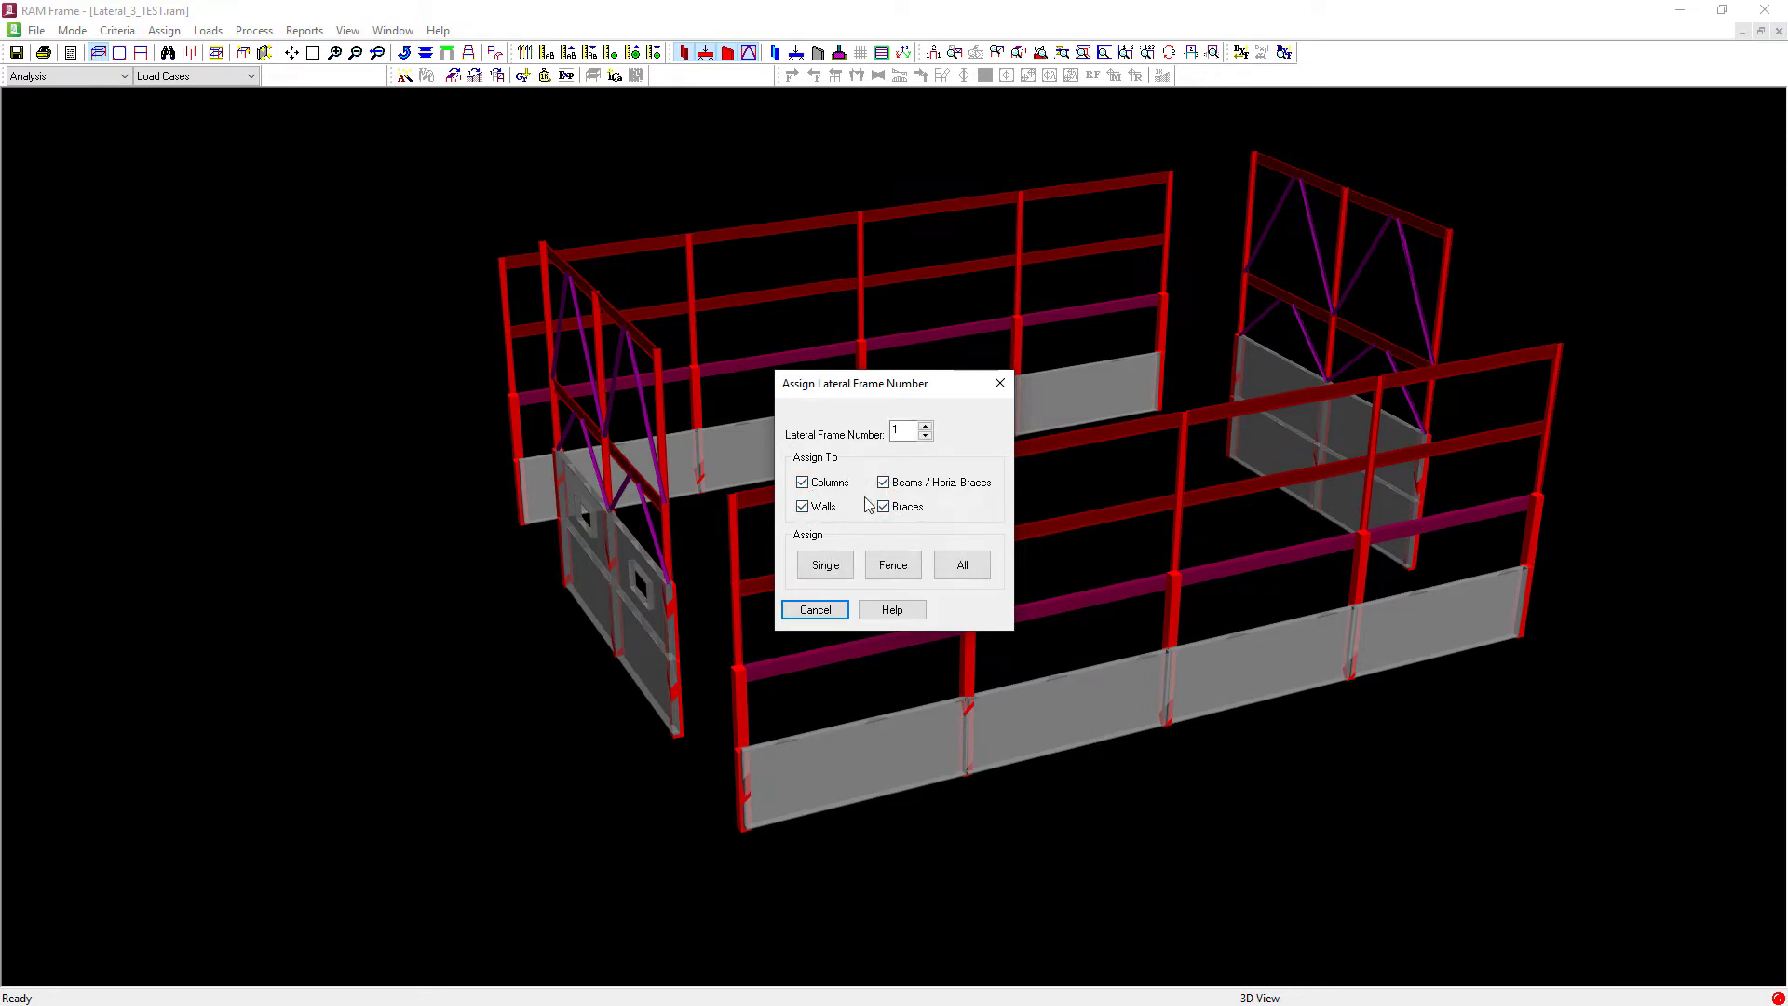
pyautogui.click(883, 505)
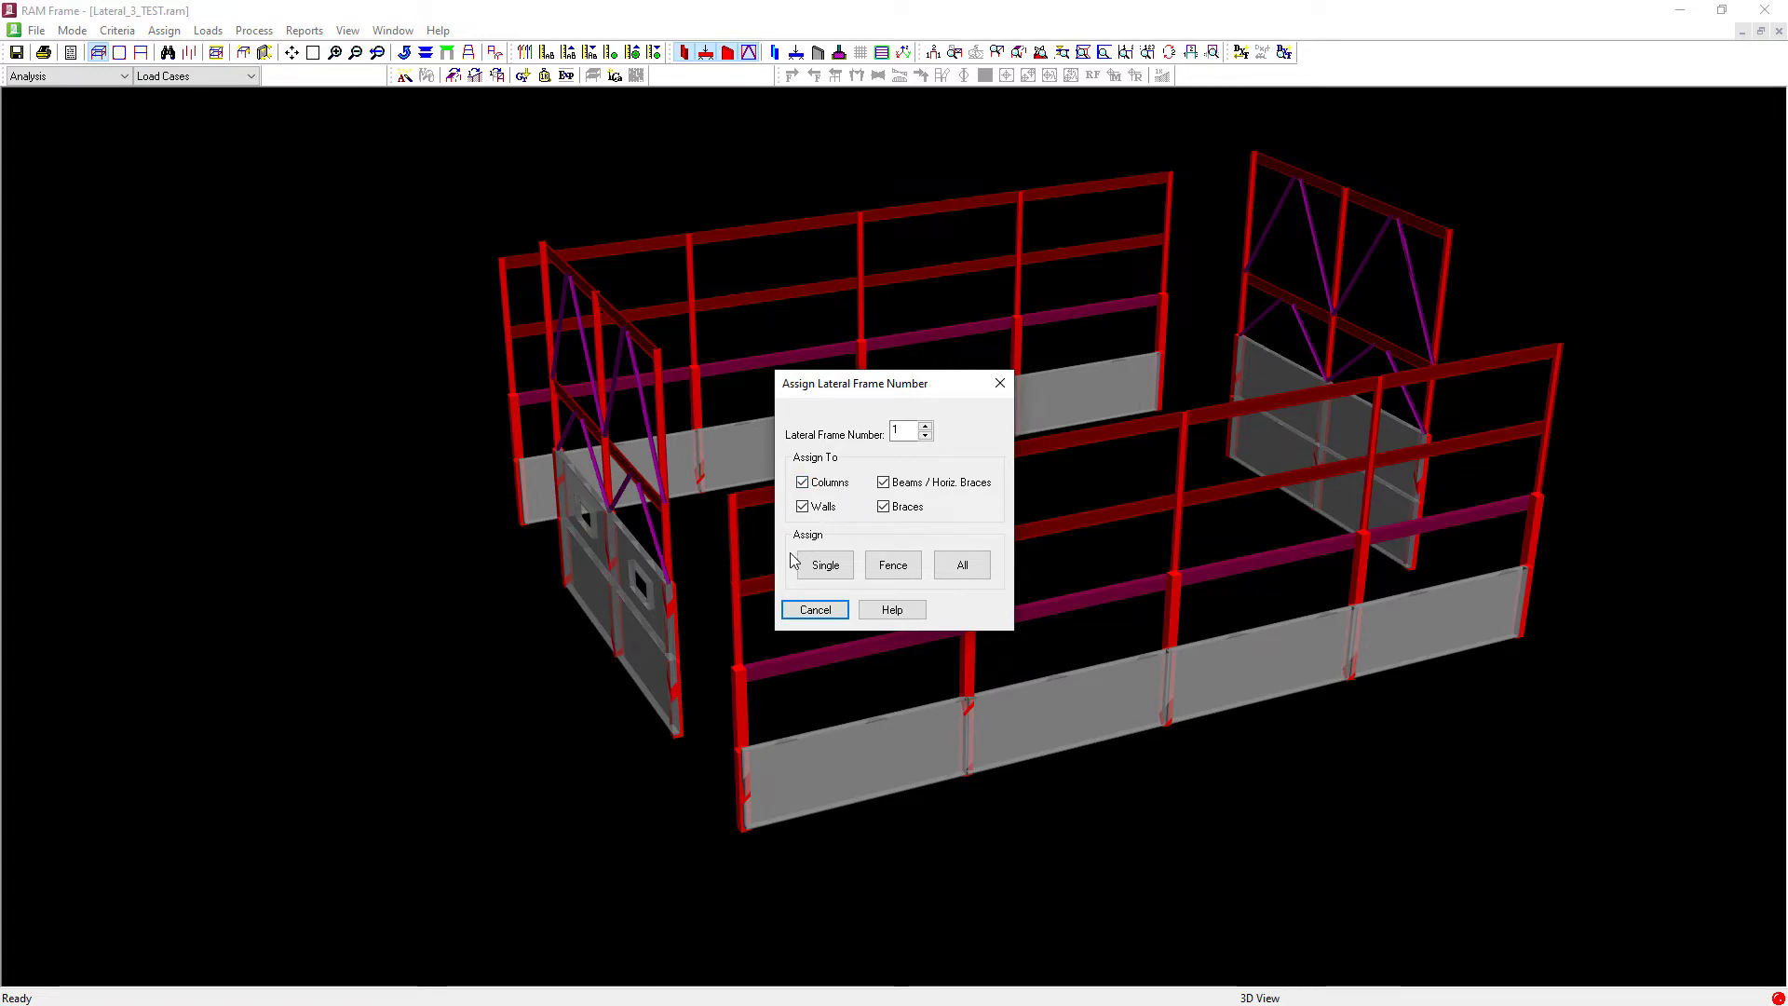
pyautogui.moveTo(792, 575)
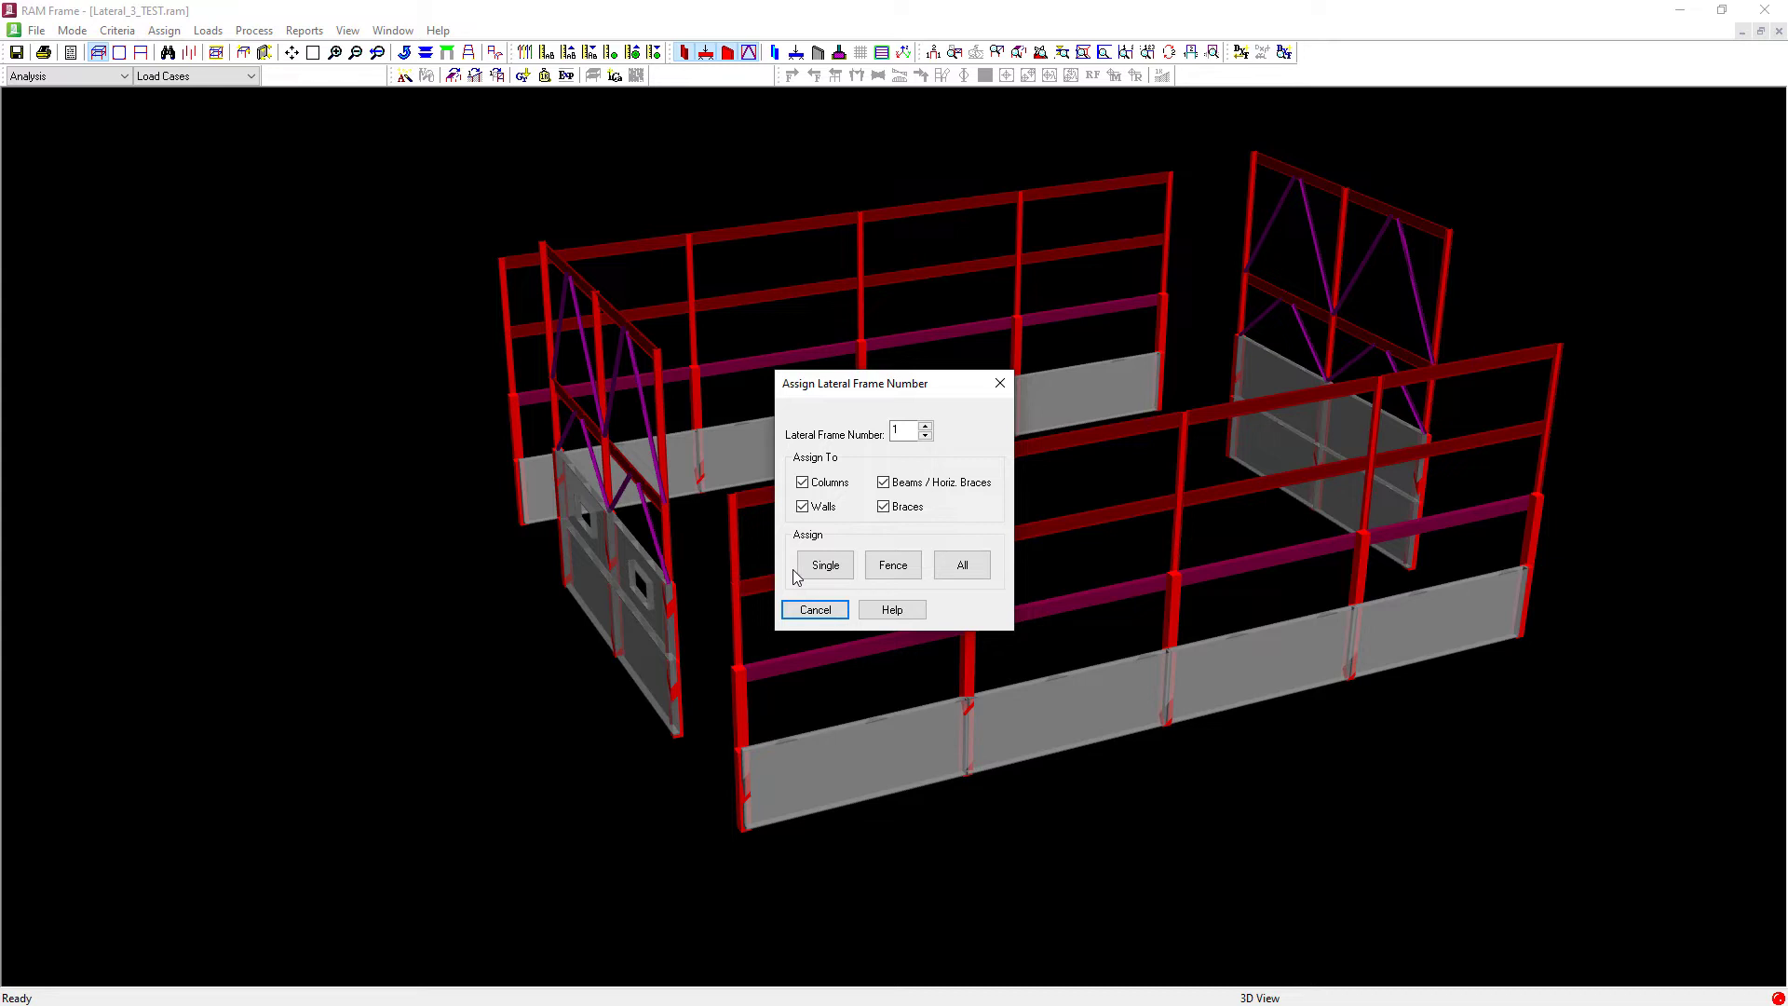
pyautogui.click(825, 564)
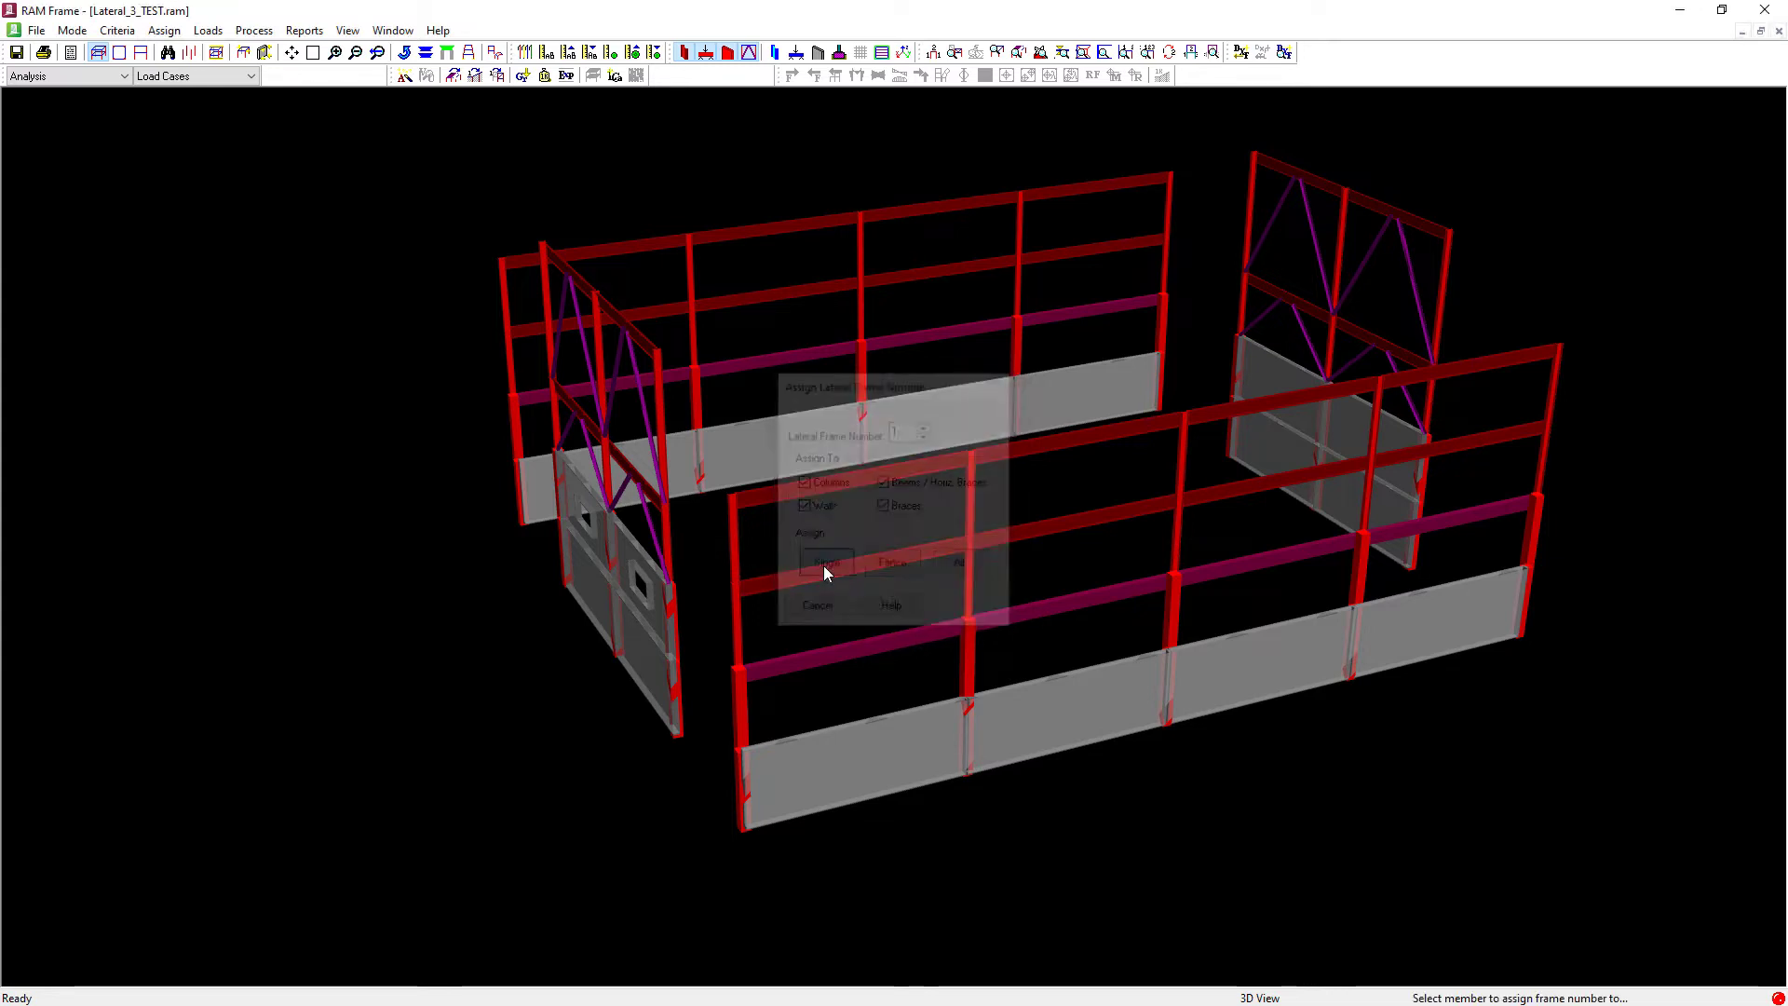
# Step: Assign frame number 1 to the front moment frame's members
pyautogui.click(826, 561)
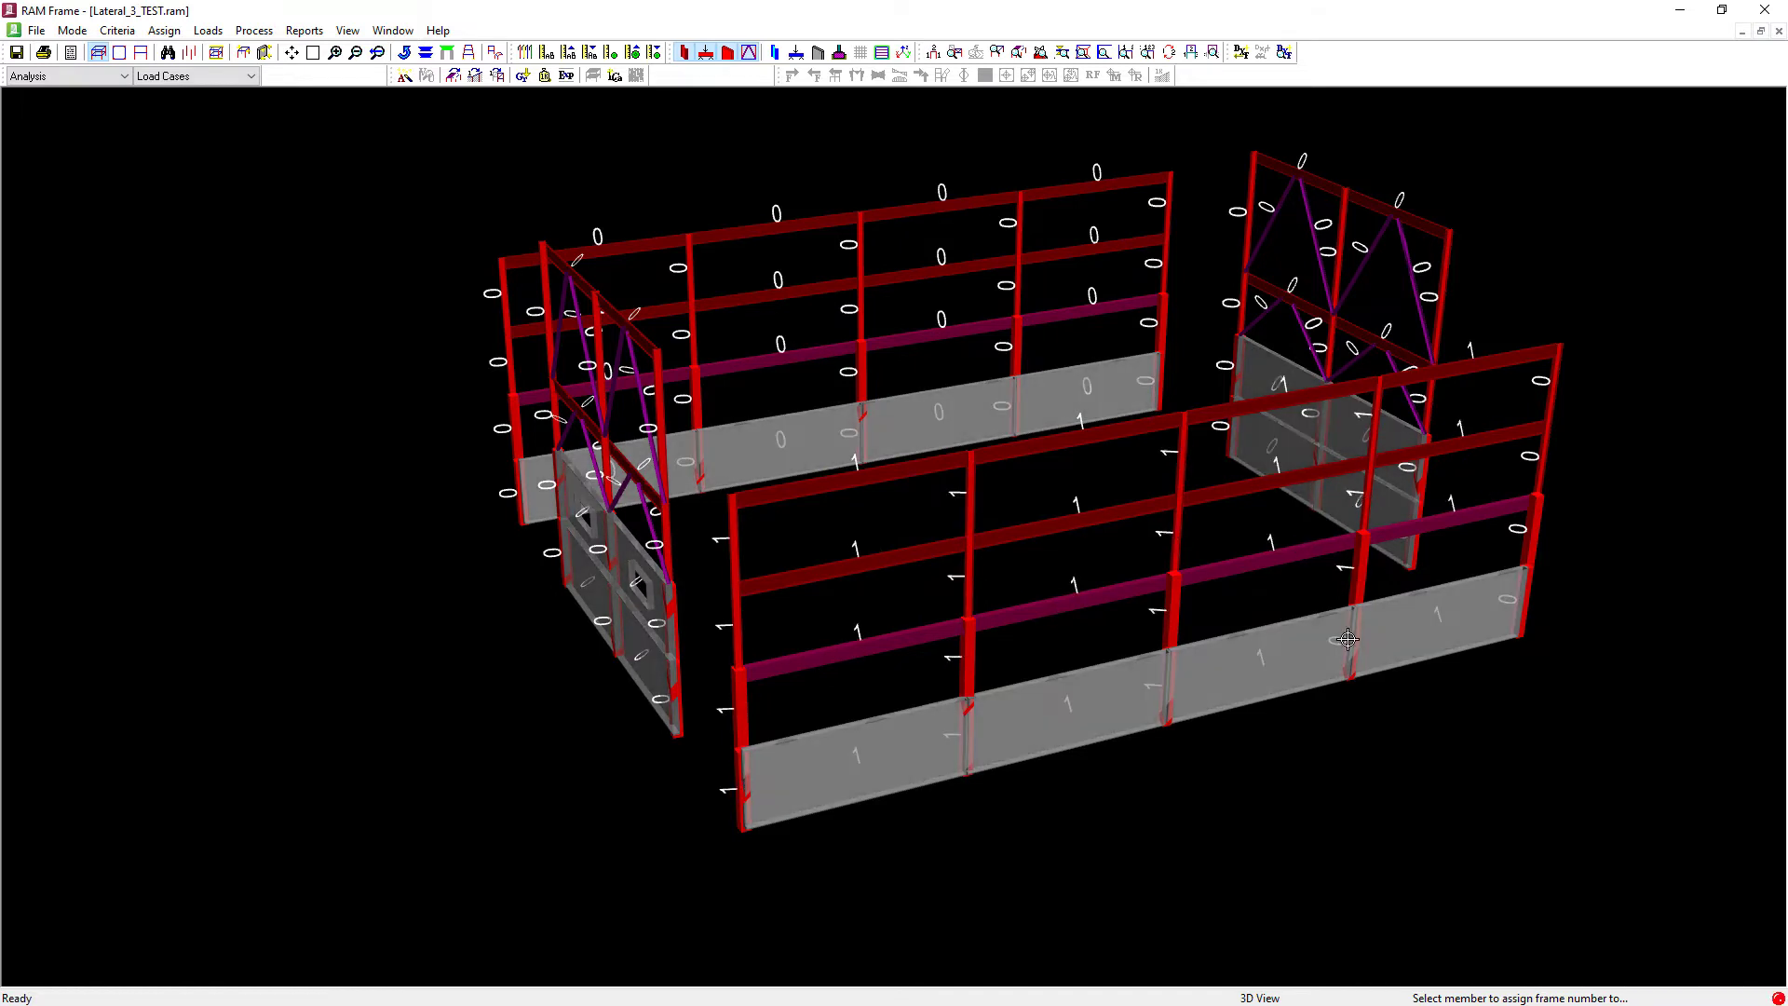
pyautogui.moveTo(1608, 455)
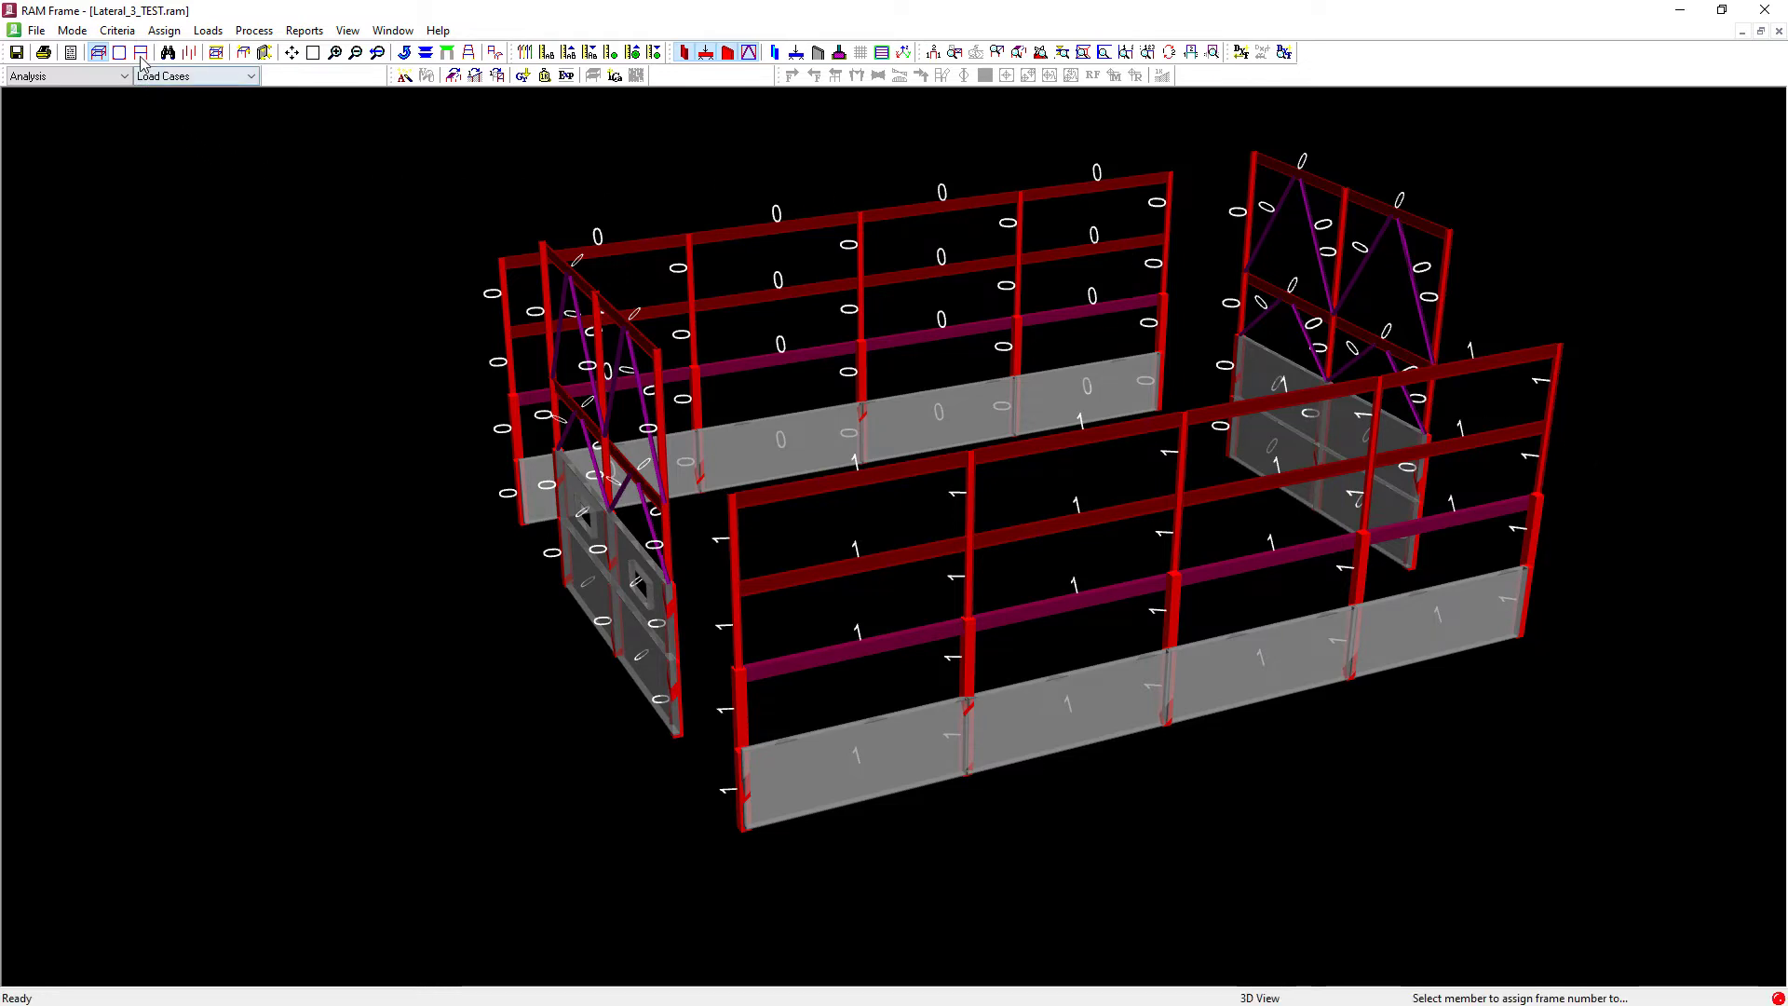
pyautogui.moveTo(136, 53)
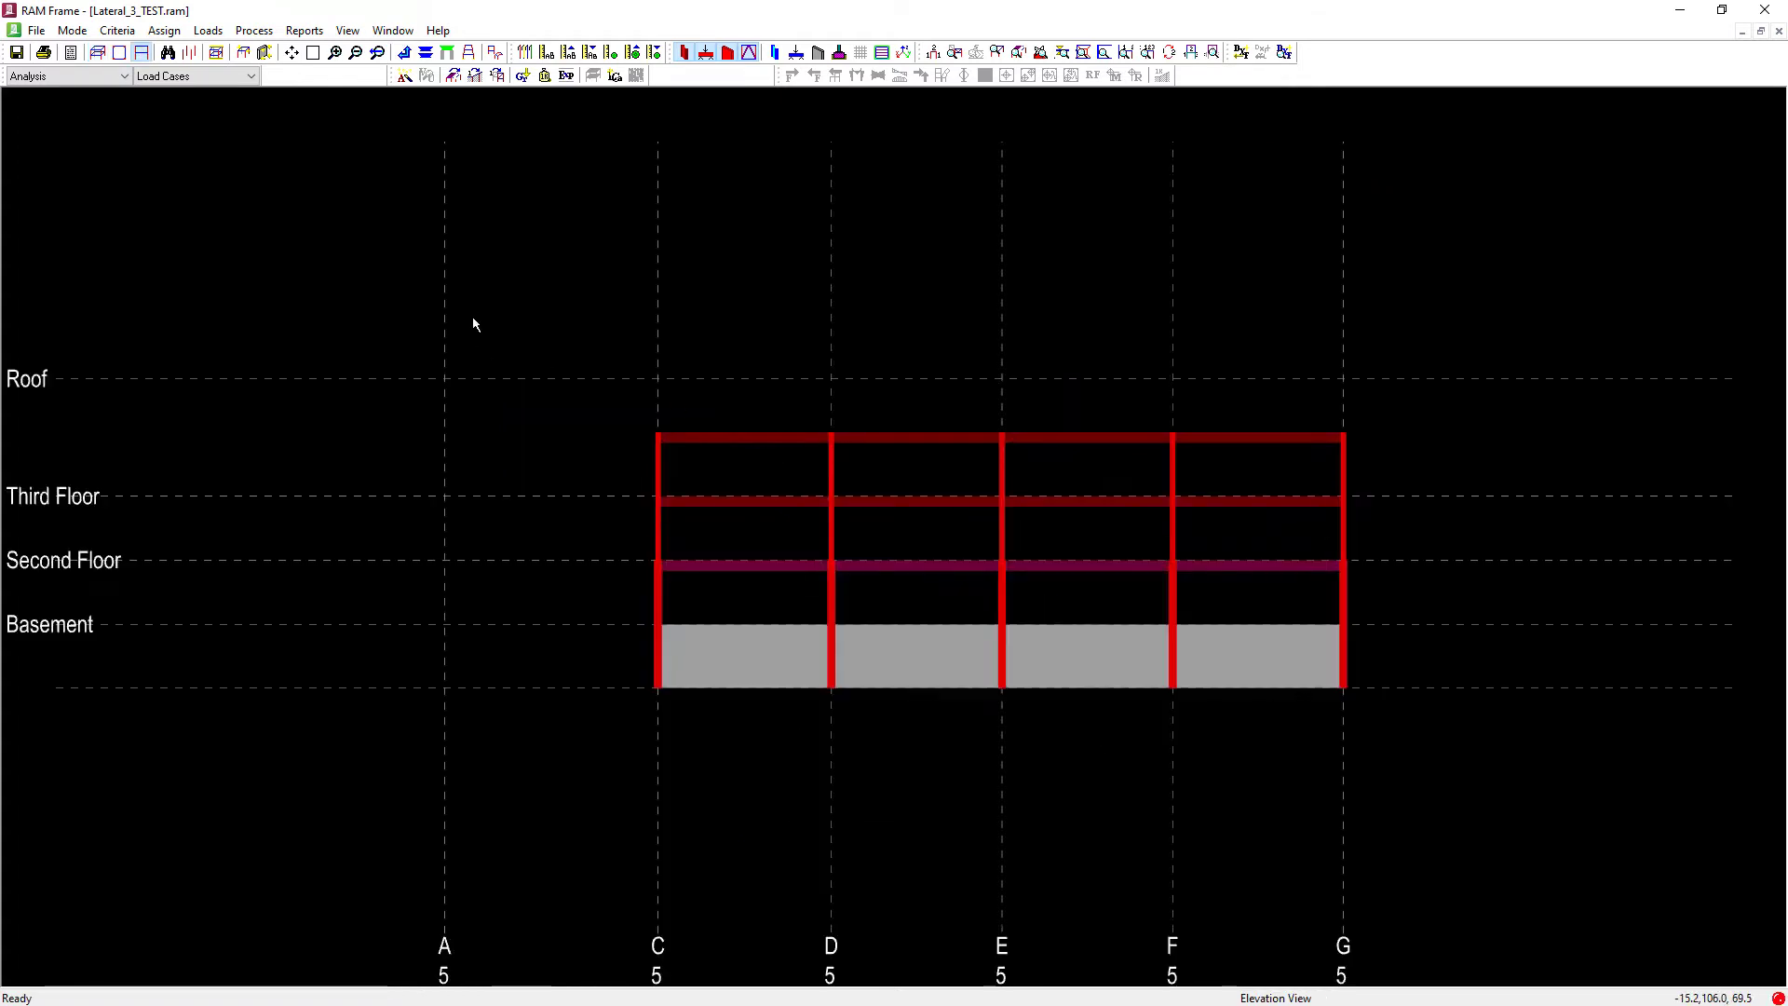
pyautogui.moveTo(481, 316)
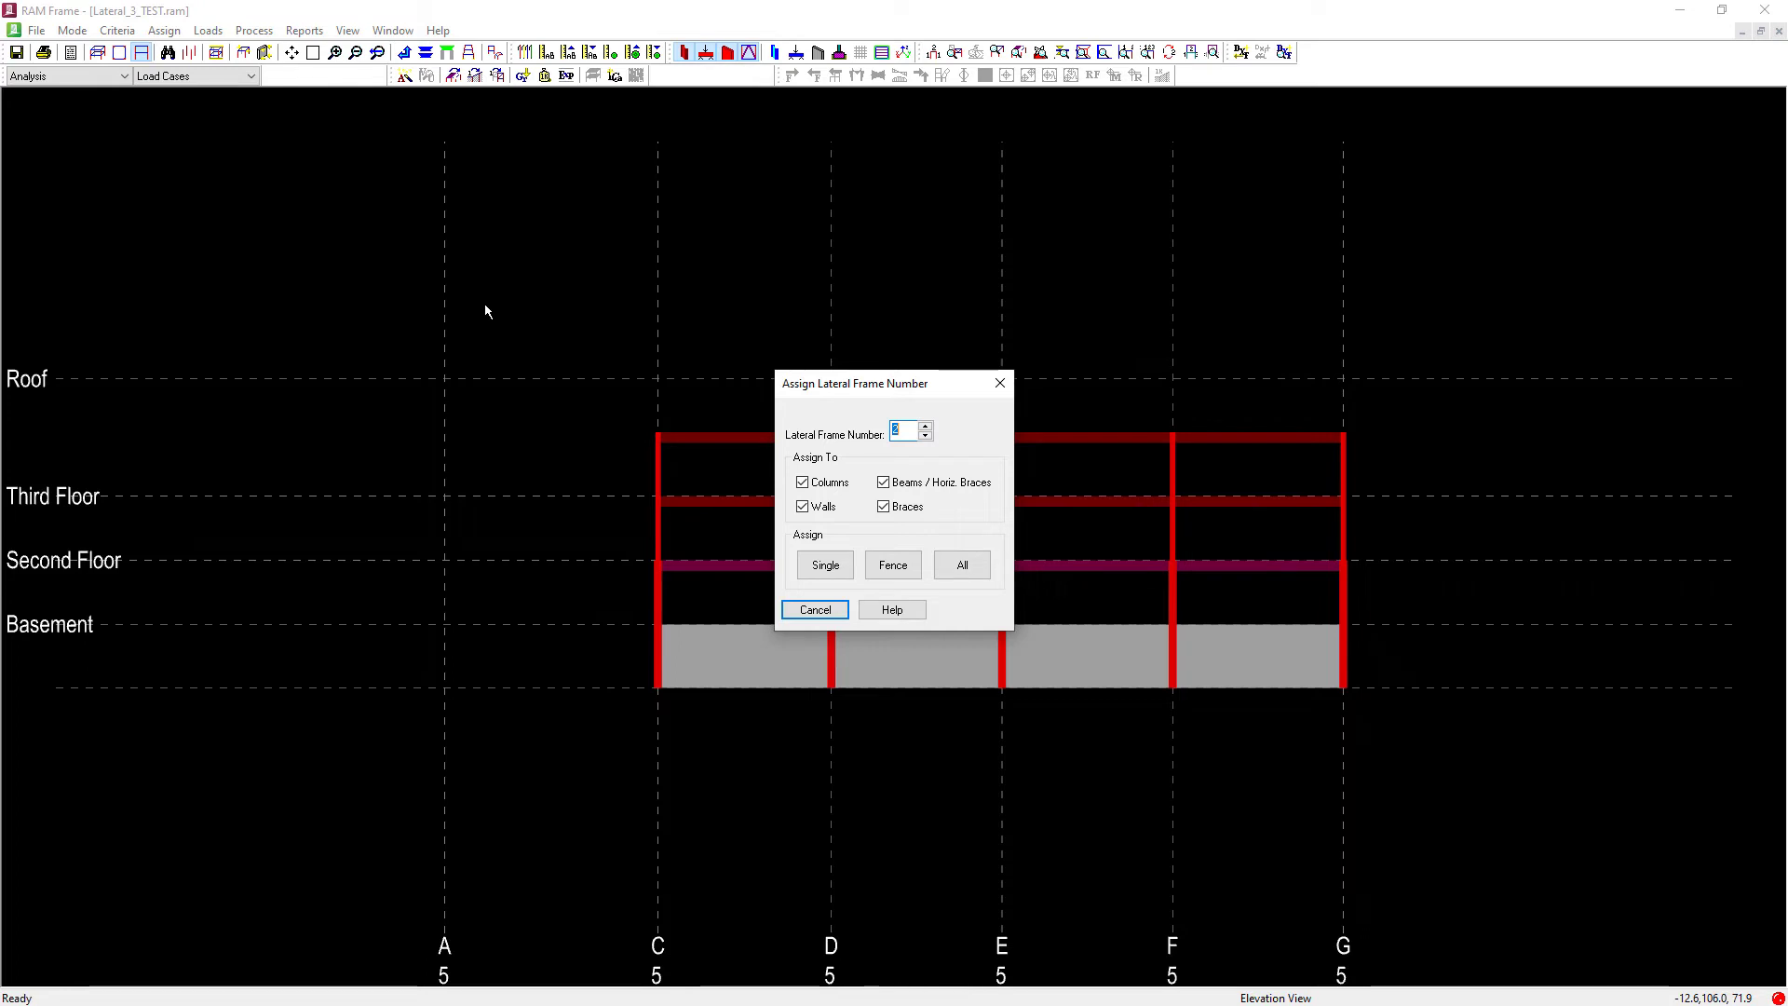
pyautogui.moveTo(787, 484)
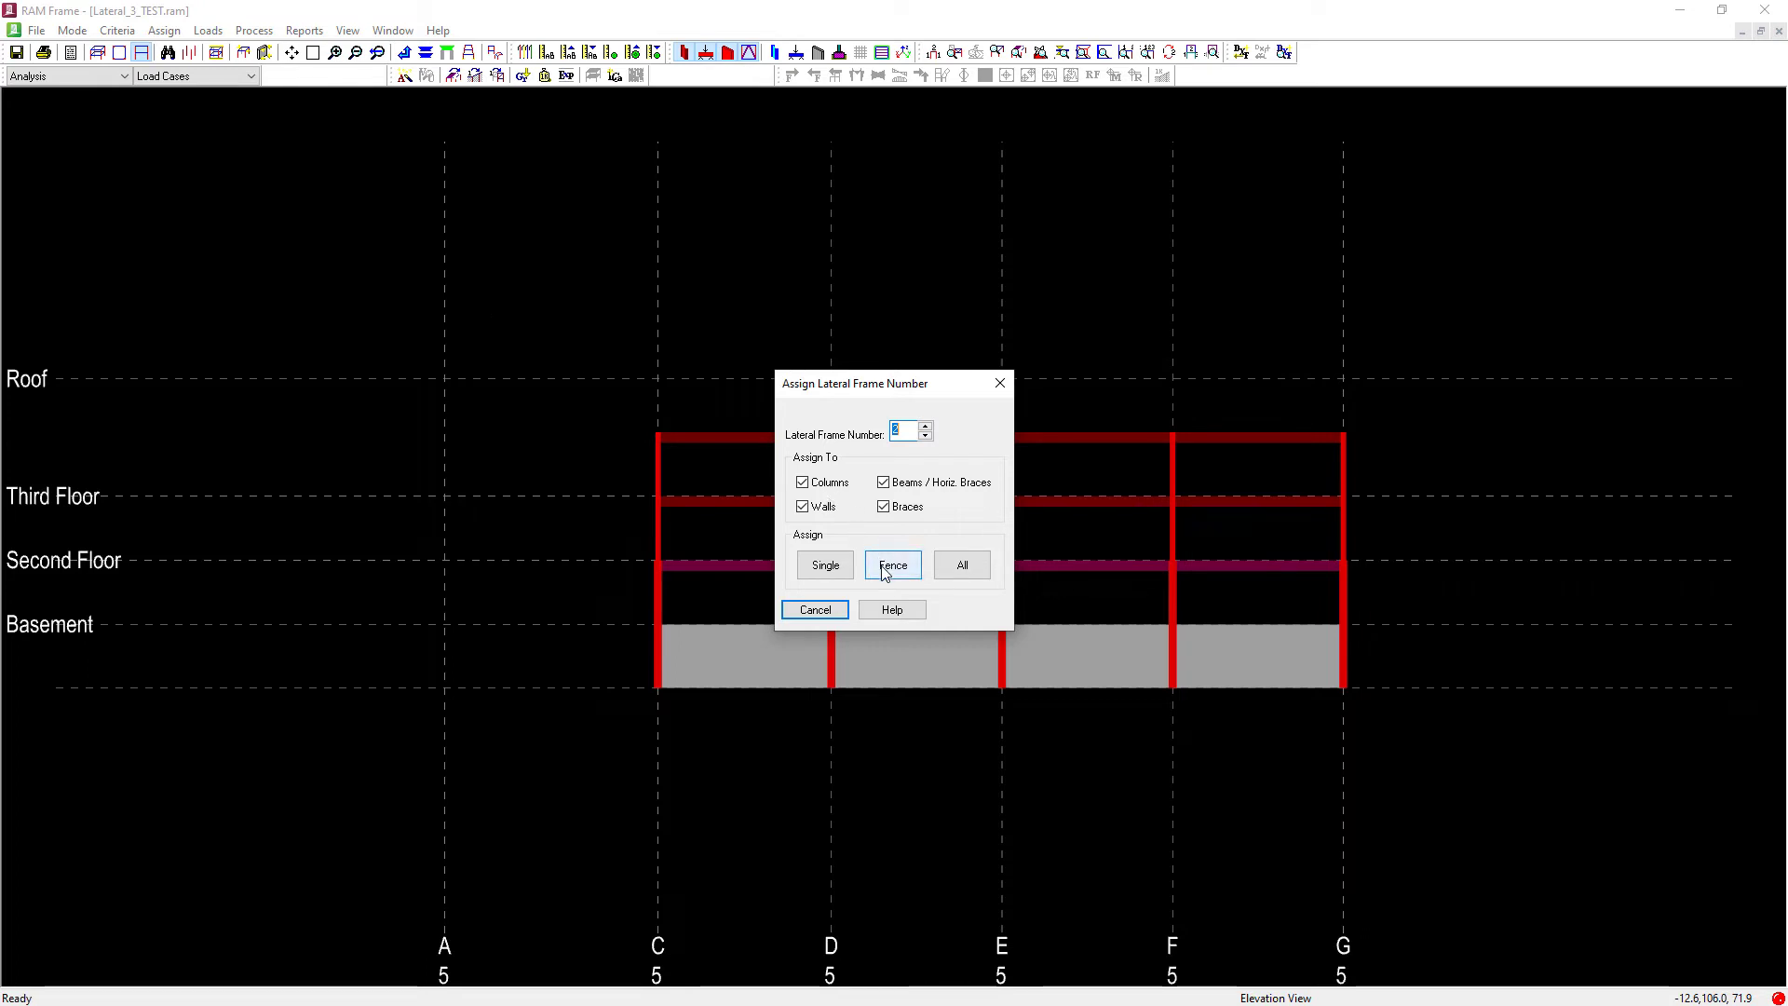
# Step: Fence the grid line 5 elevation to apply frame number 2
pyautogui.click(892, 564)
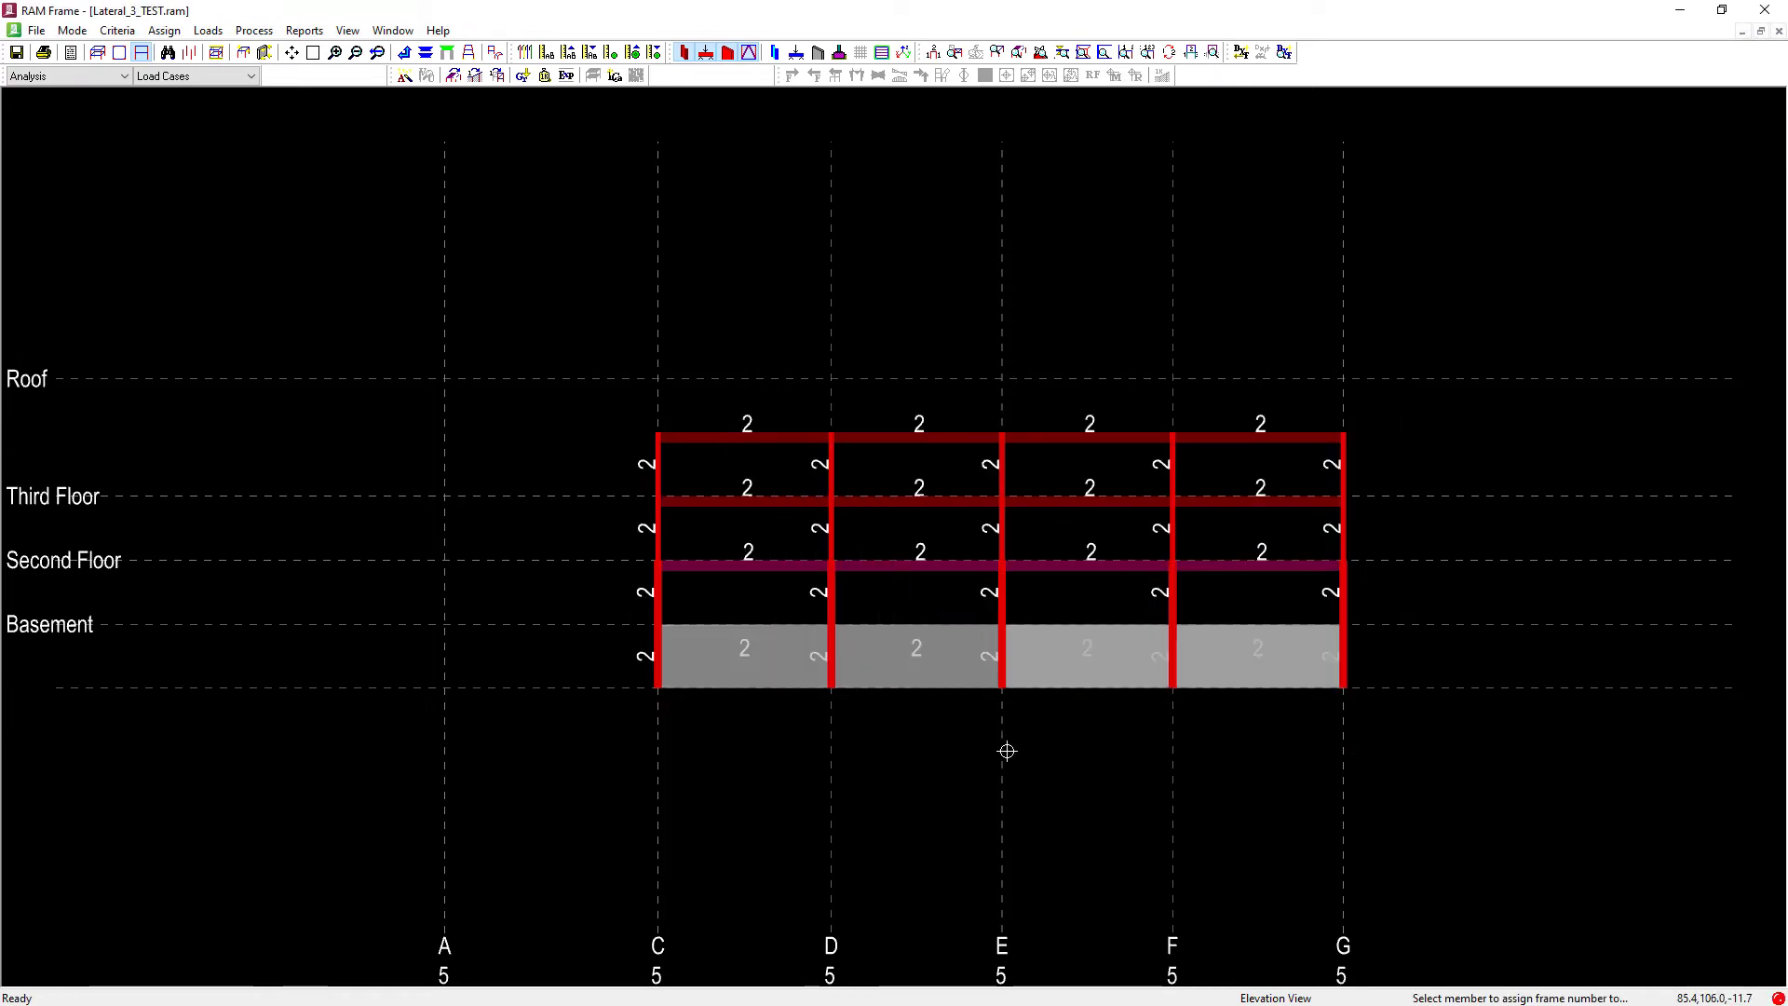
pyautogui.moveTo(206, 99)
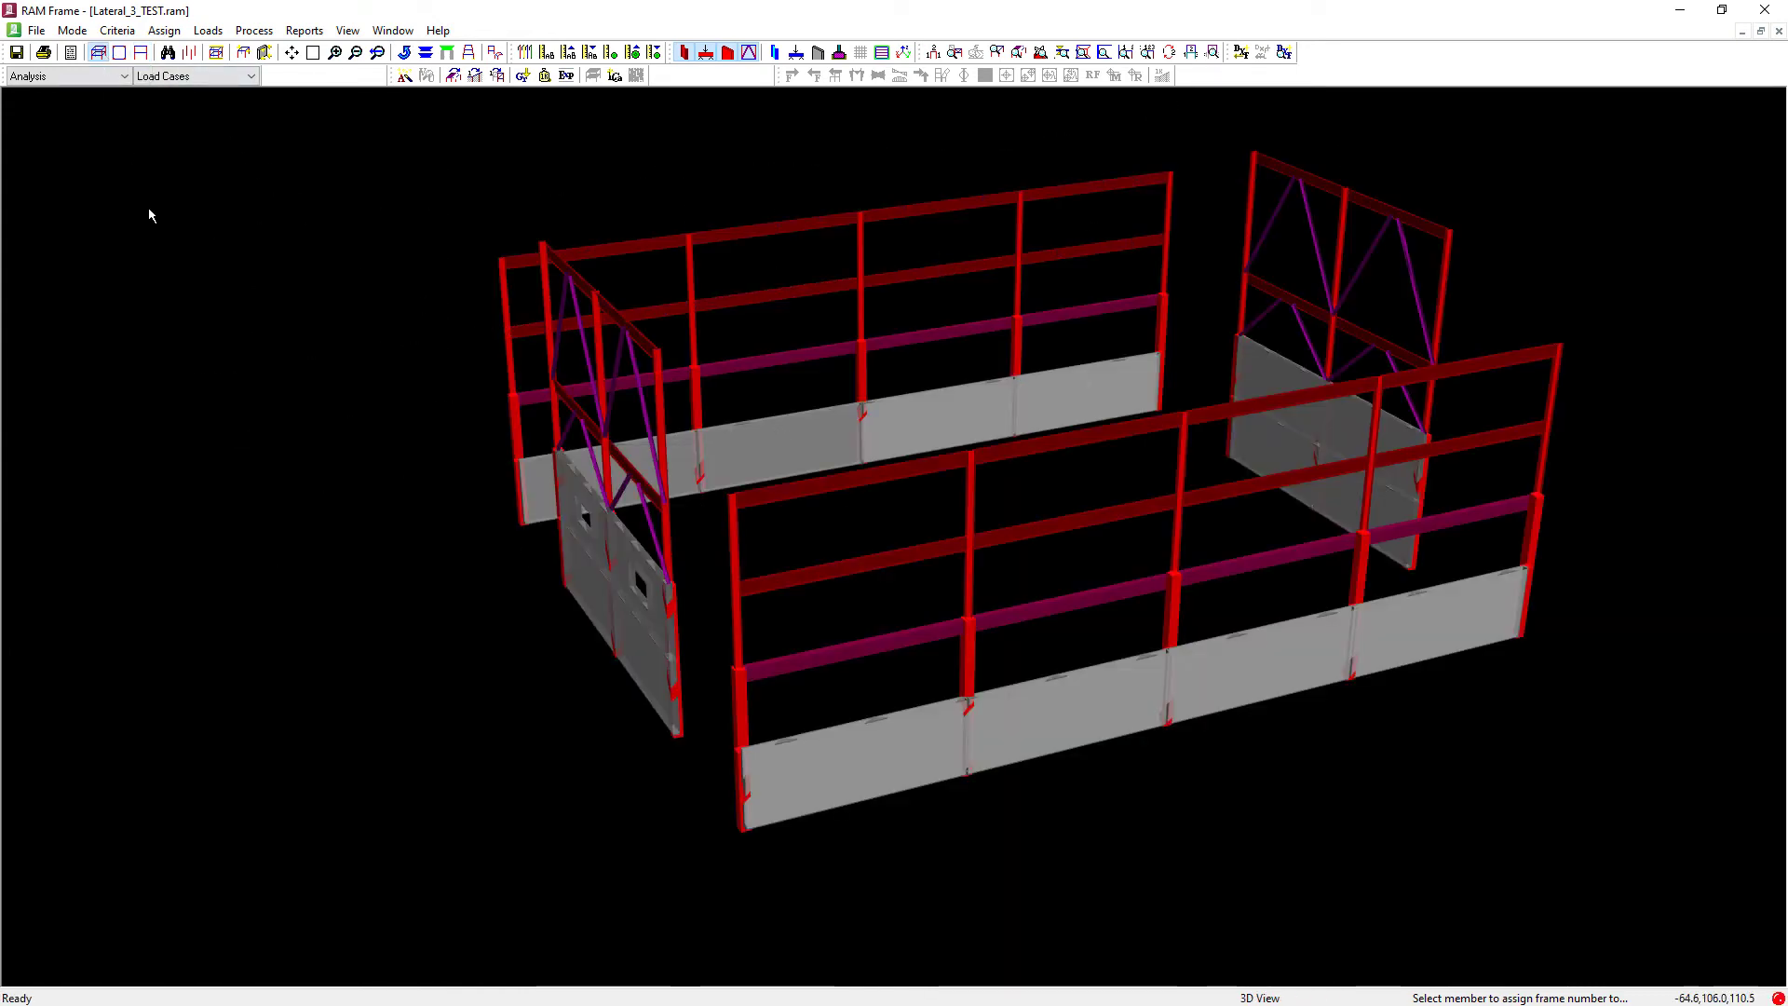
pyautogui.moveTo(139, 53)
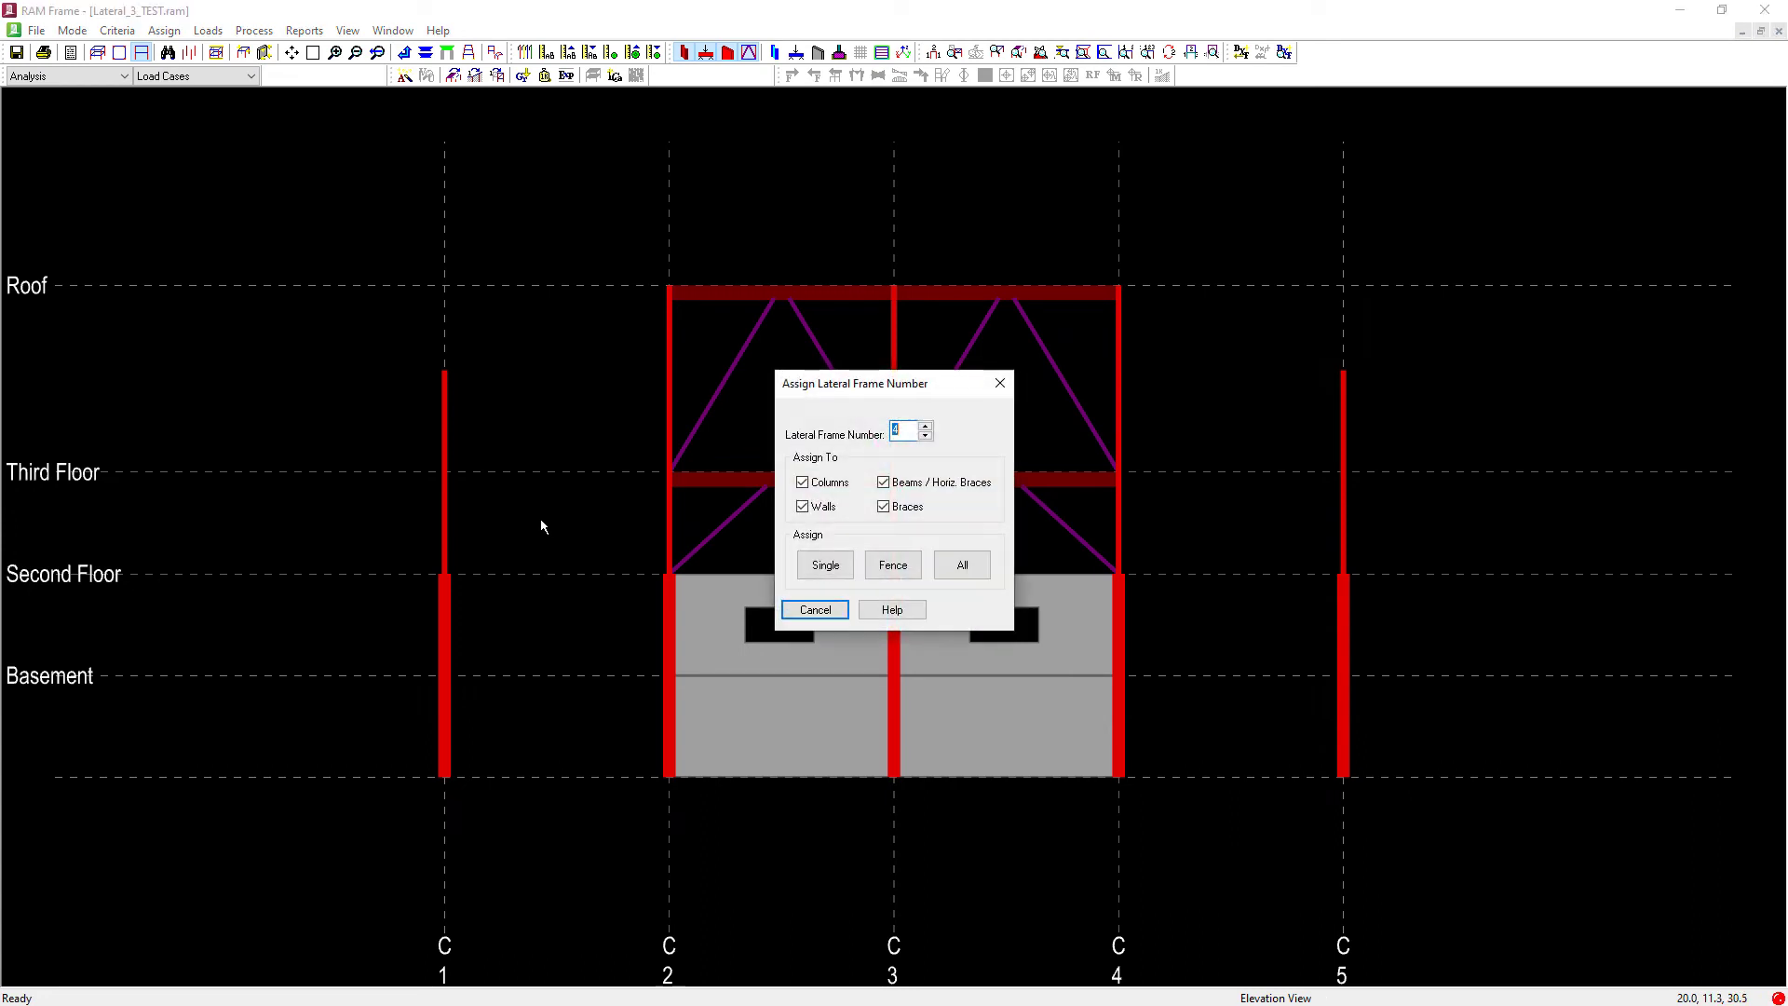
# Step: Fence frame number 3 onto grid C's braced frame and the next number onto grid G's
pyautogui.click(925, 437)
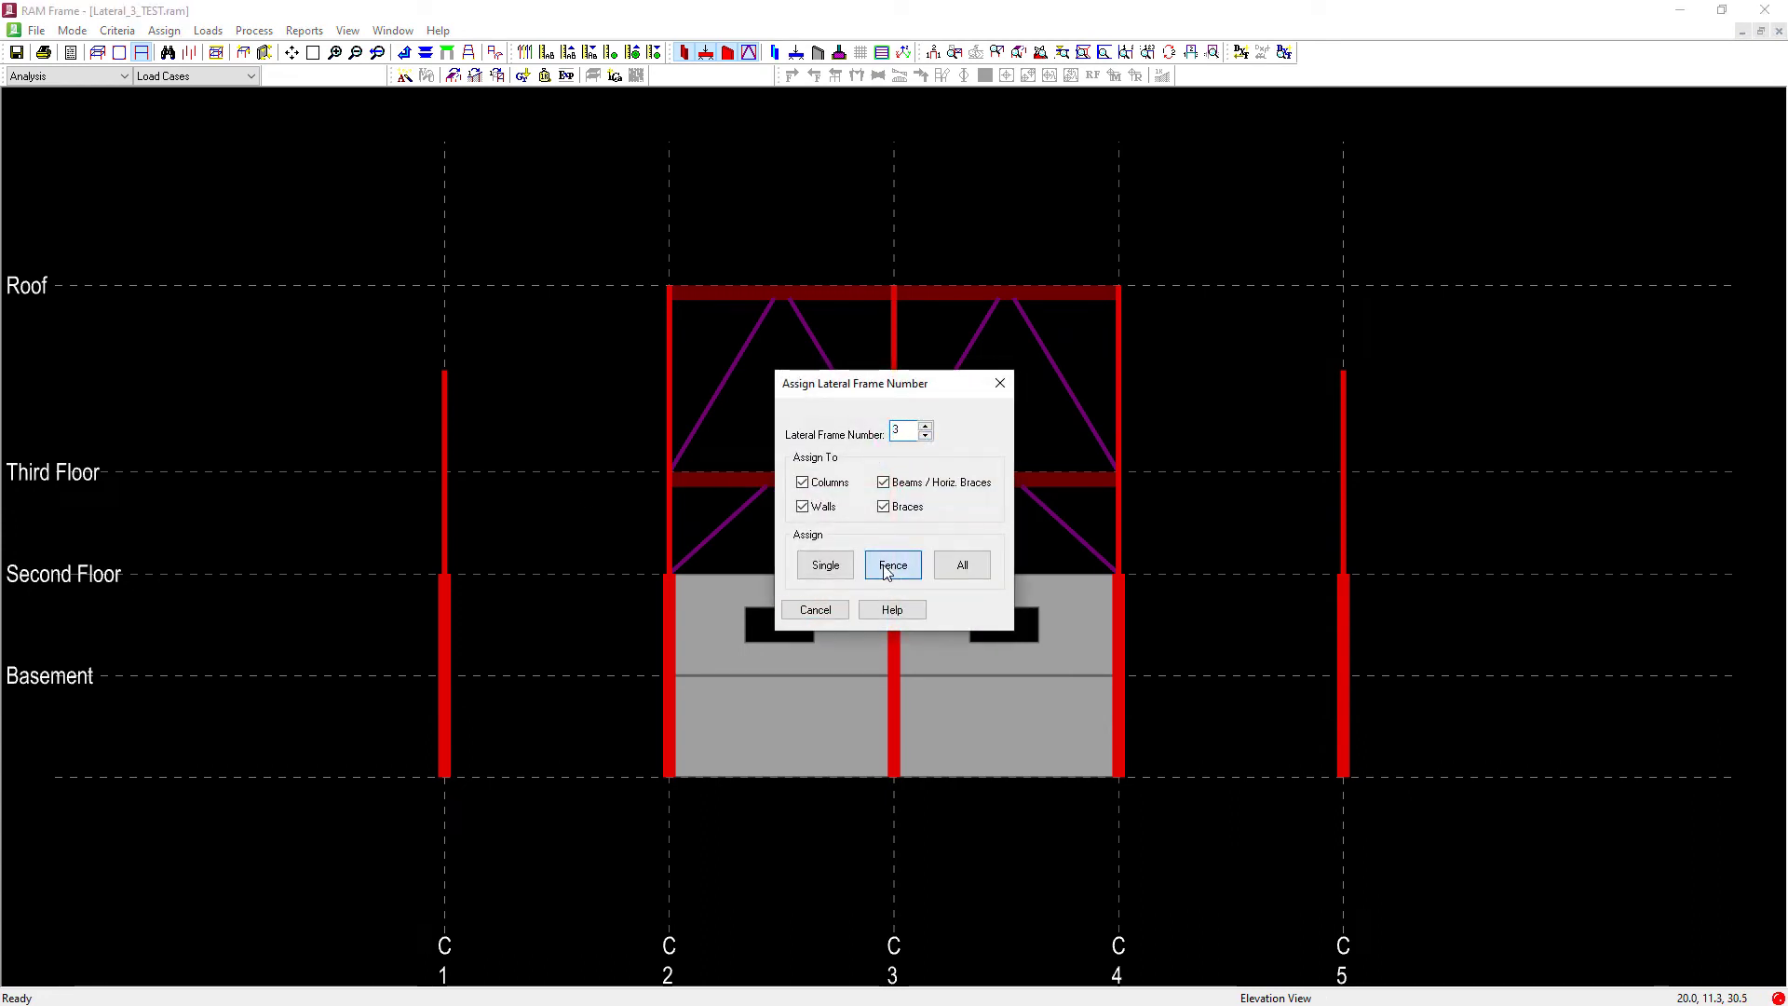
pyautogui.click(894, 565)
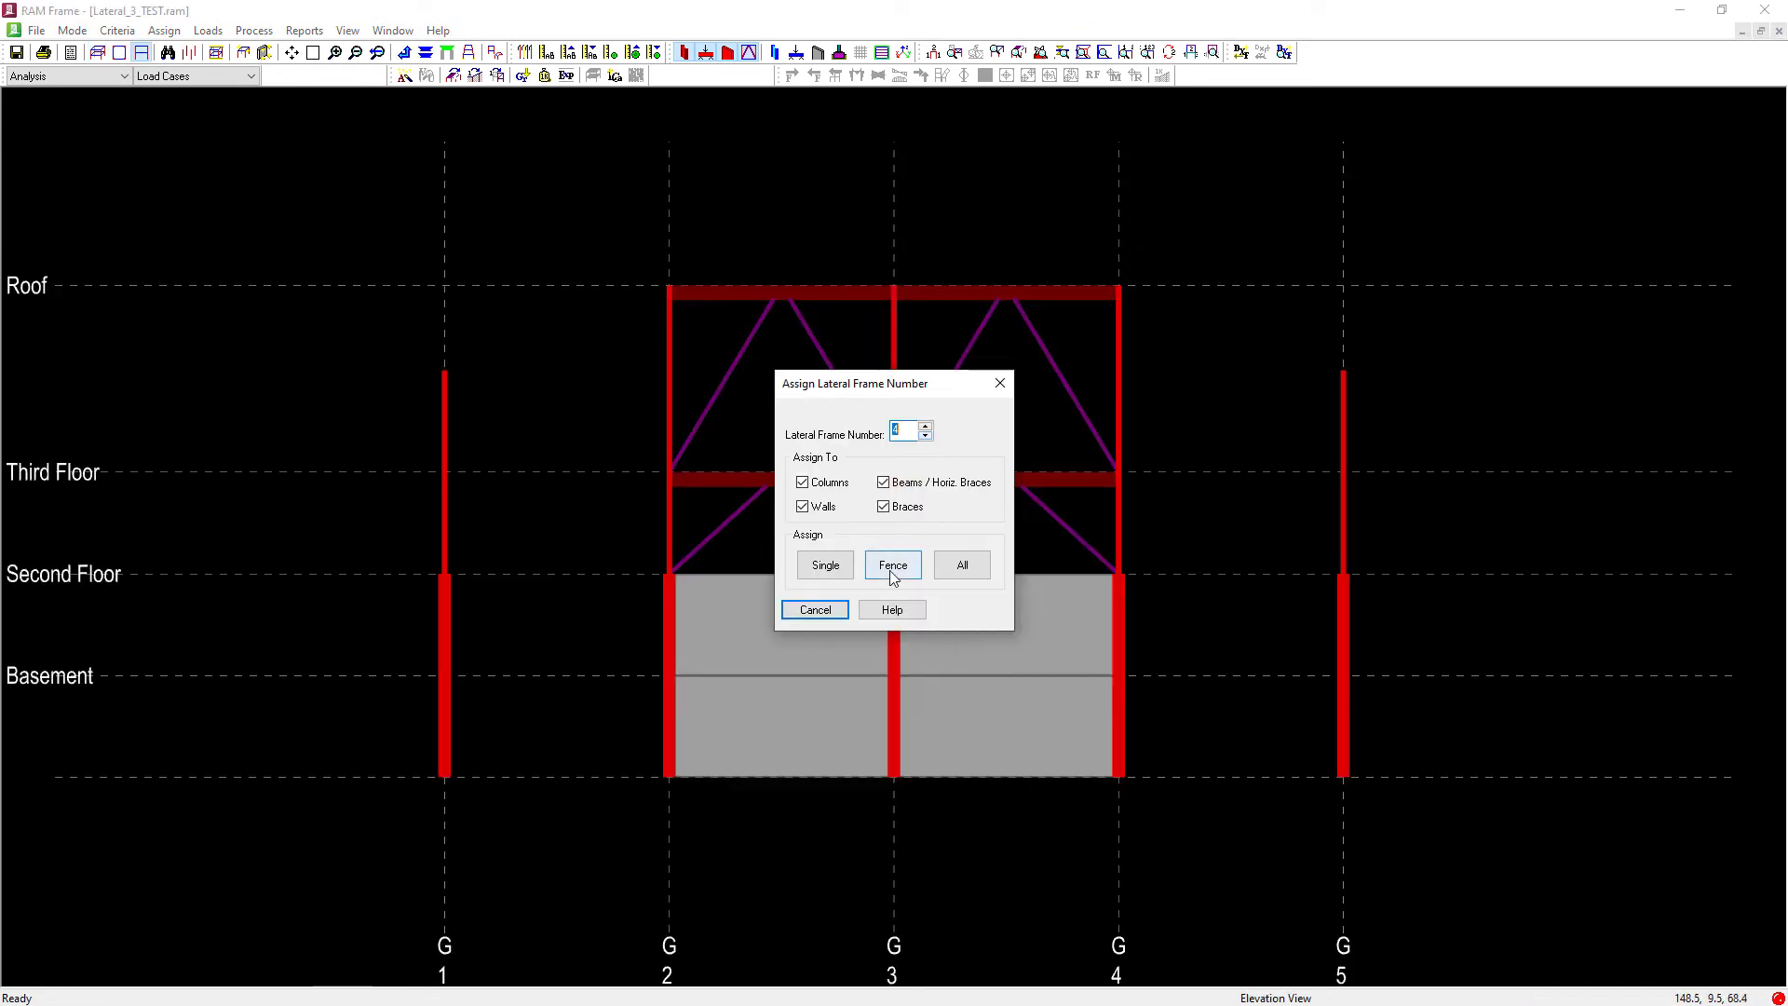
pyautogui.click(893, 565)
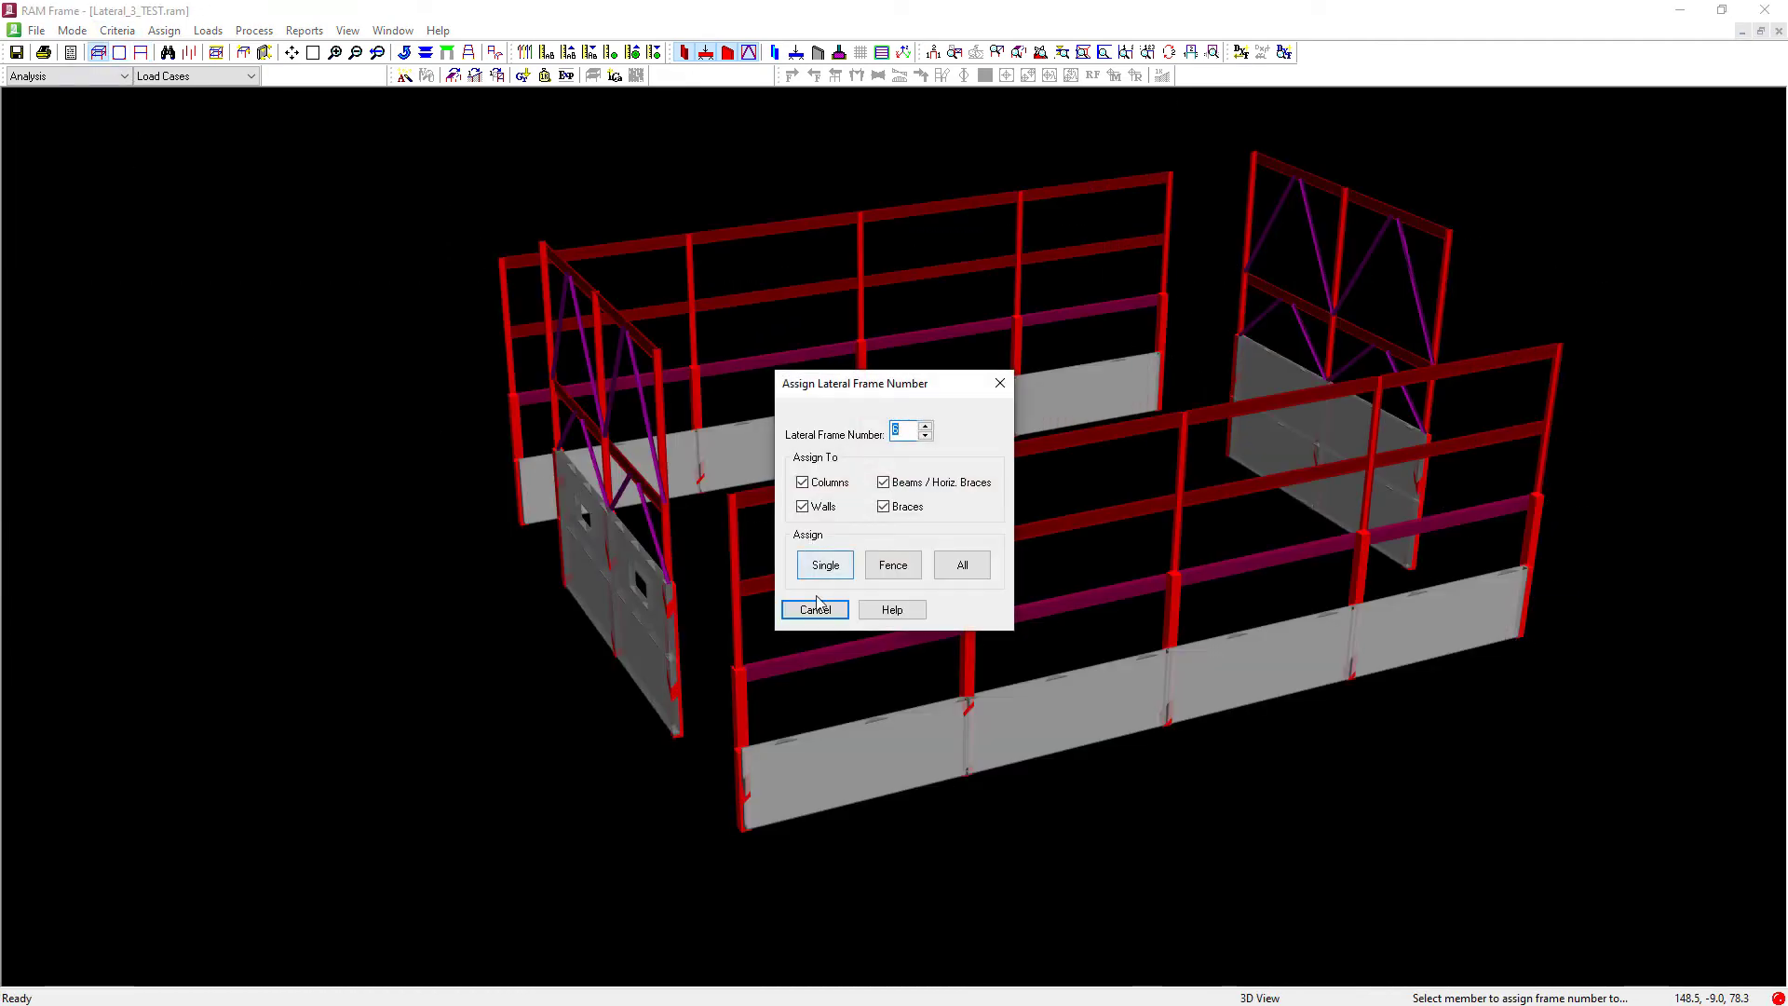
# Step: Analyze the model with every load case selected via Process > Analyze
pyautogui.click(253, 29)
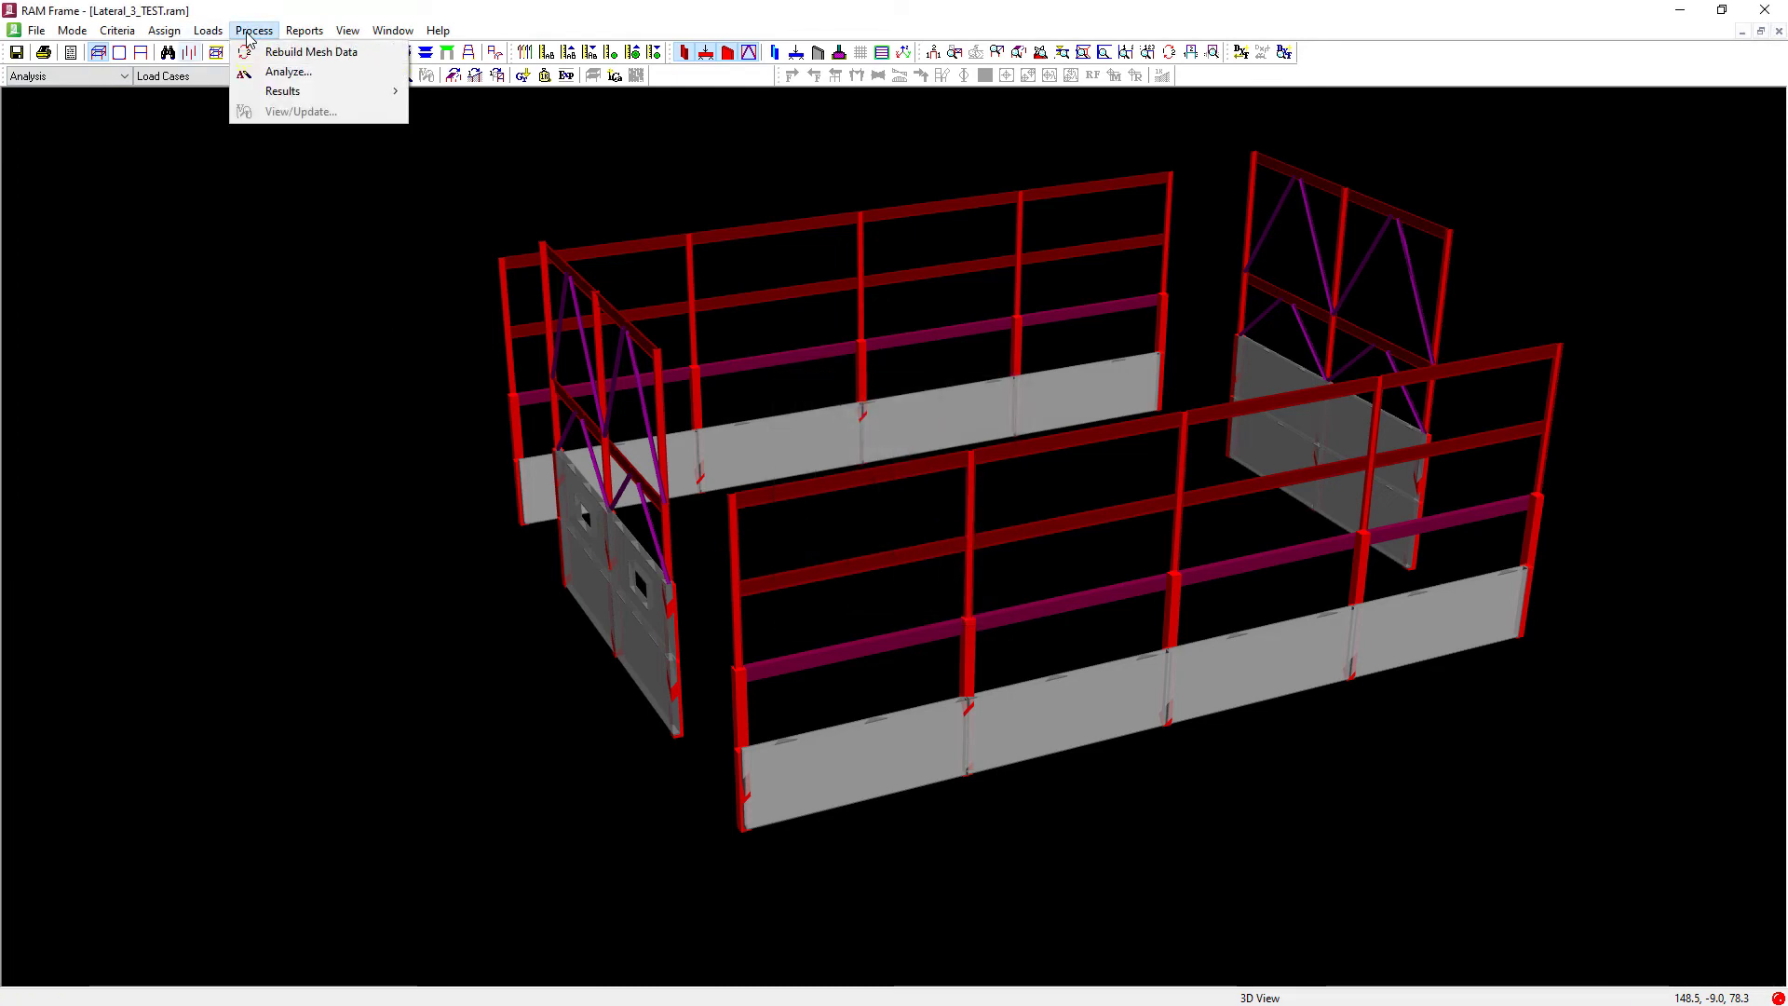
pyautogui.click(290, 72)
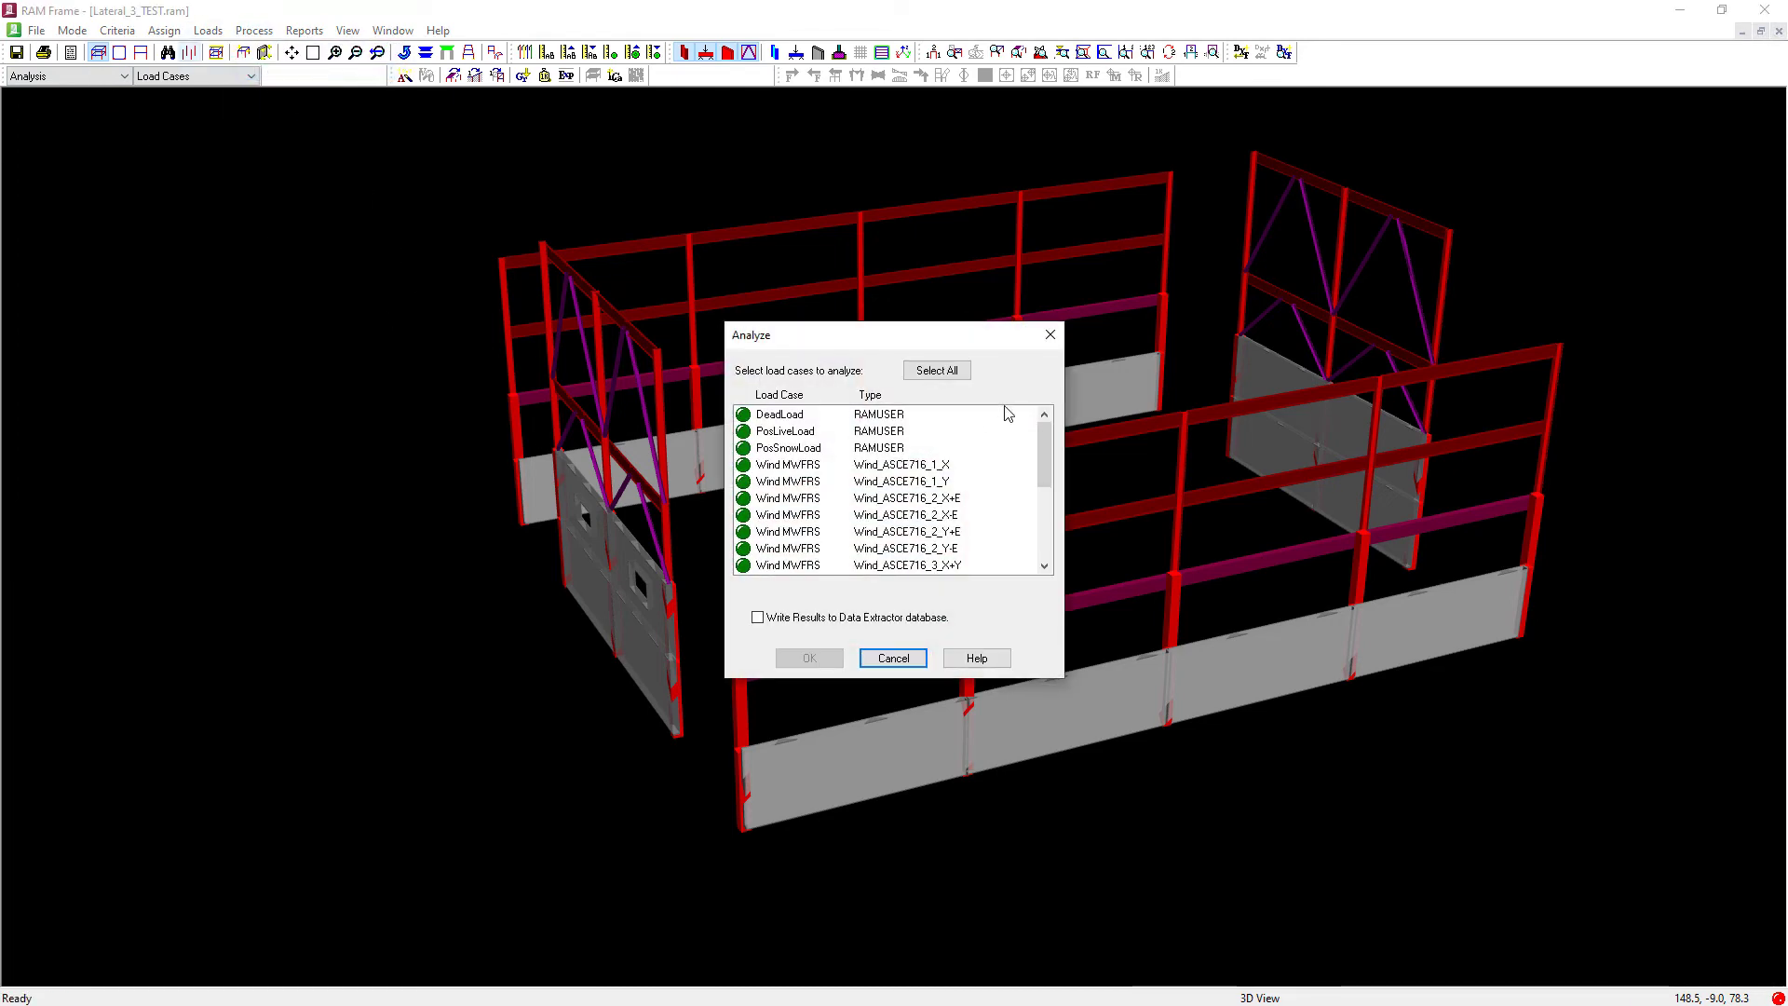
pyautogui.click(892, 657)
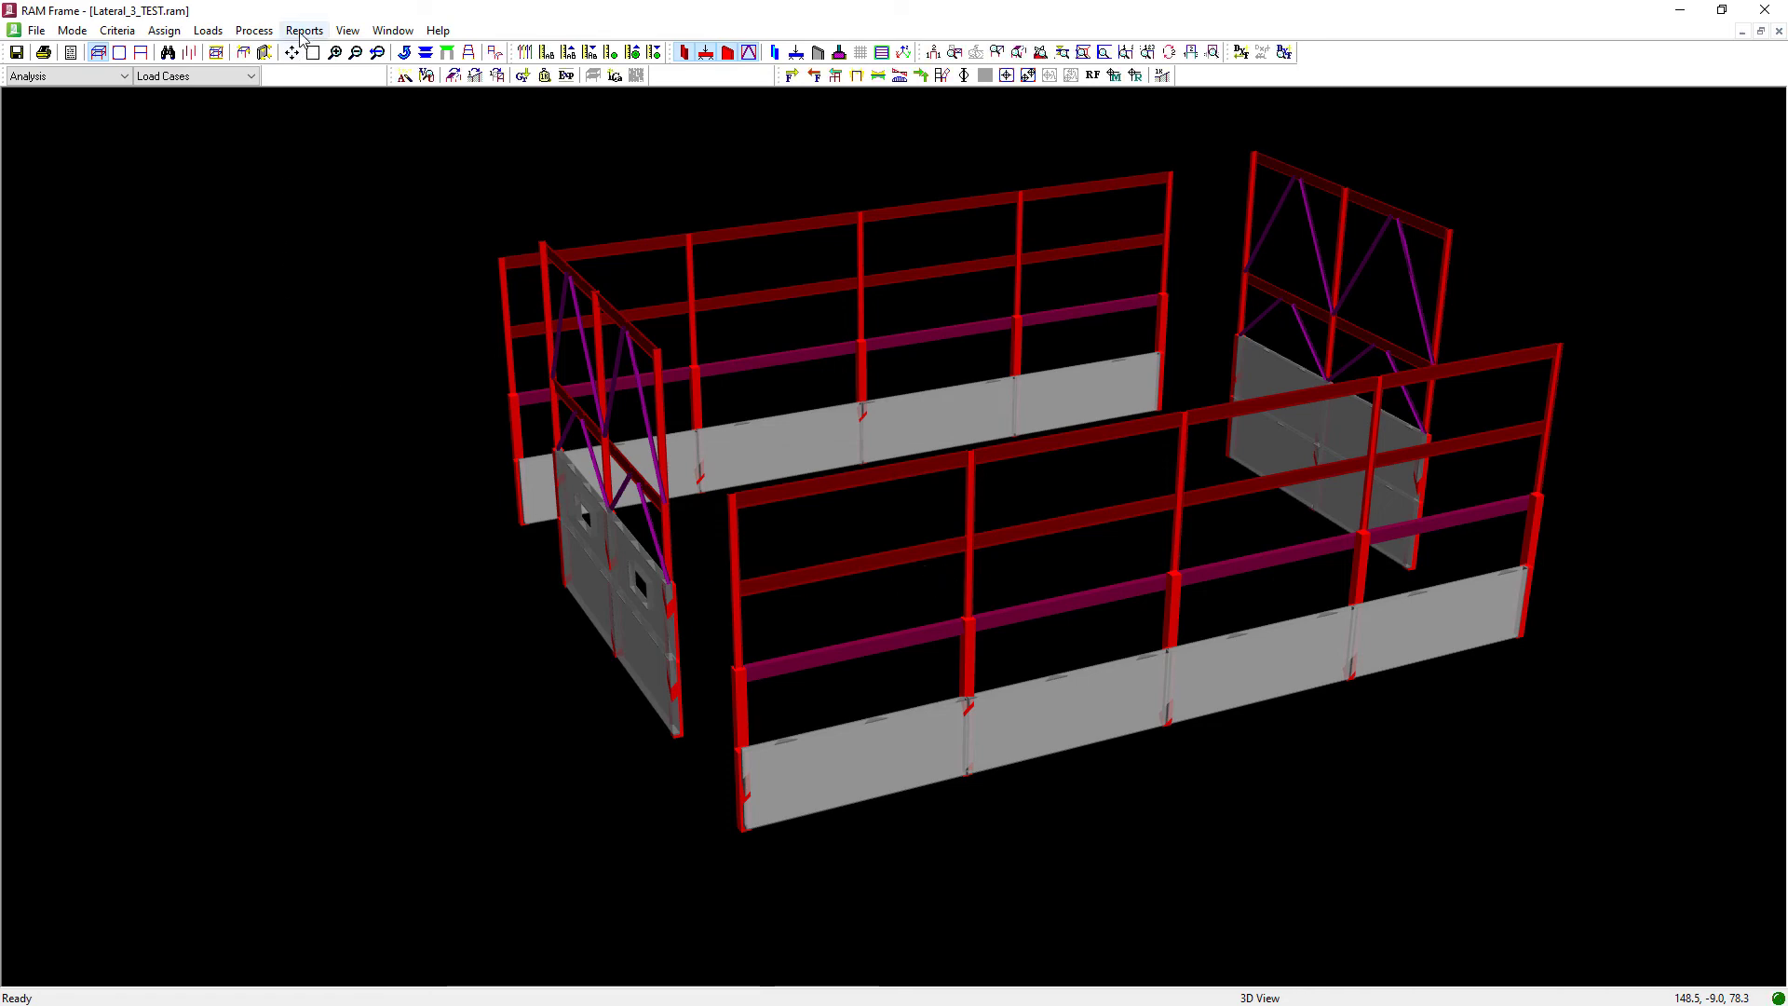
# Step: Request the Member Force Summary report filtered to lateral frame 4 only
pyautogui.click(303, 30)
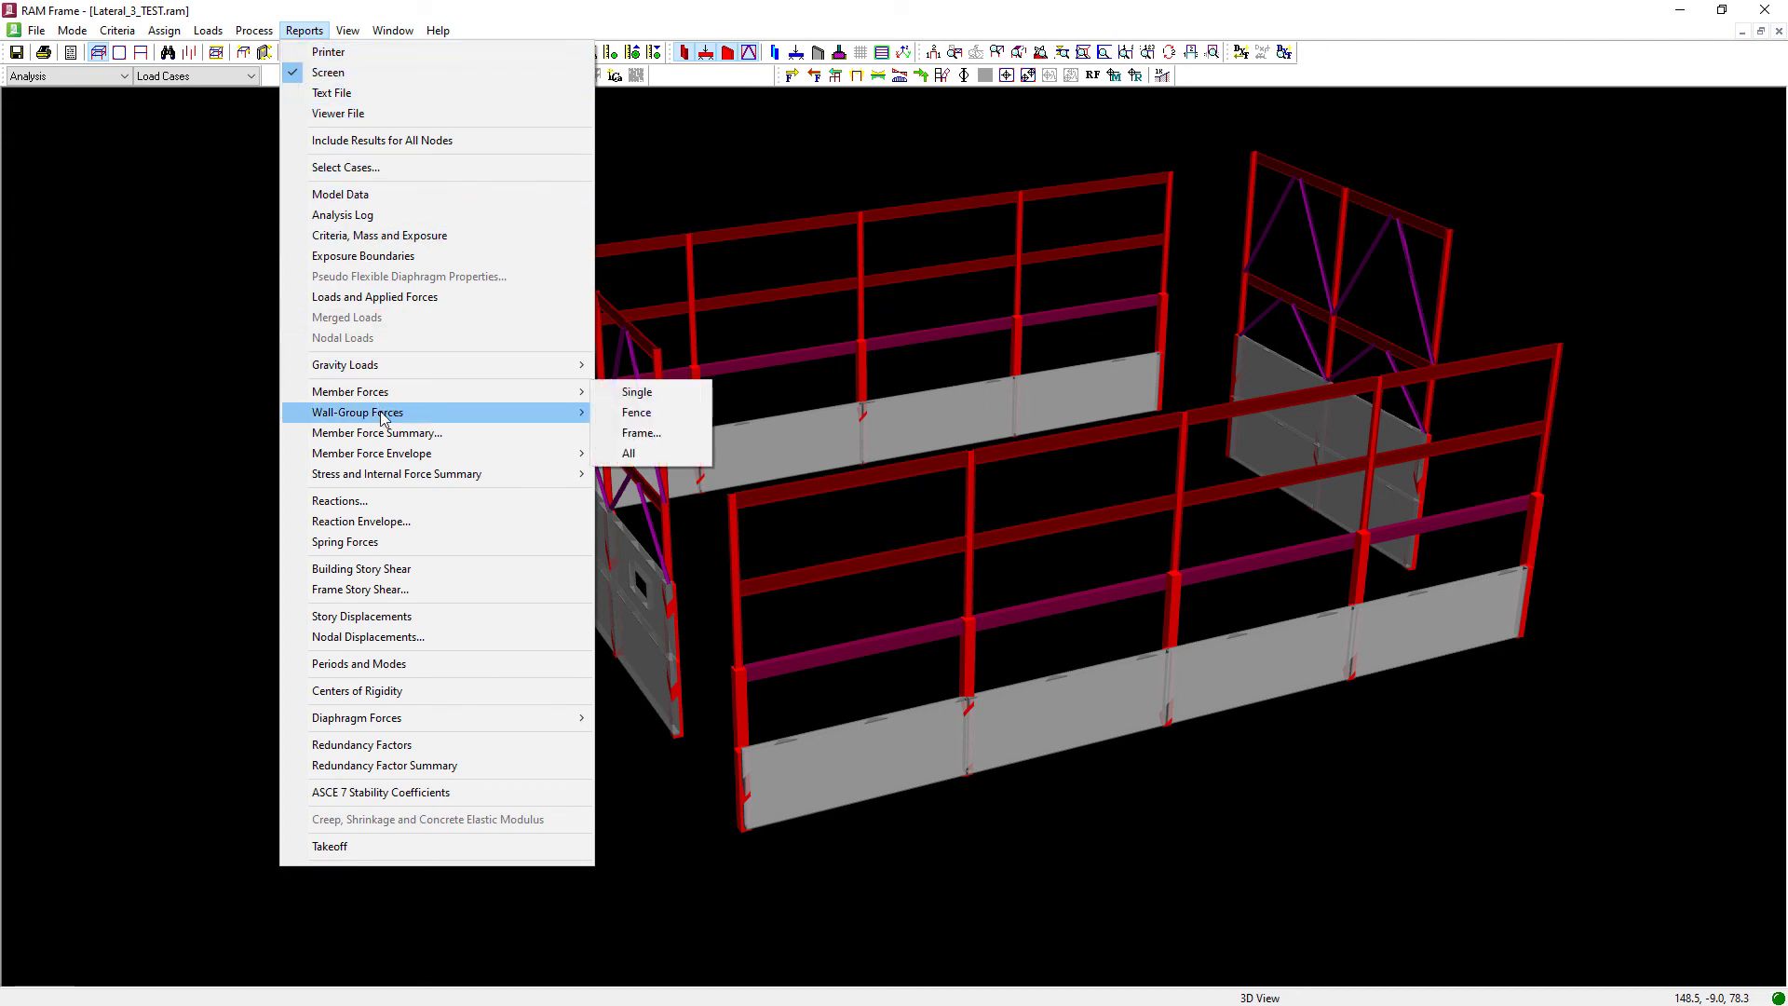
pyautogui.moveTo(384, 441)
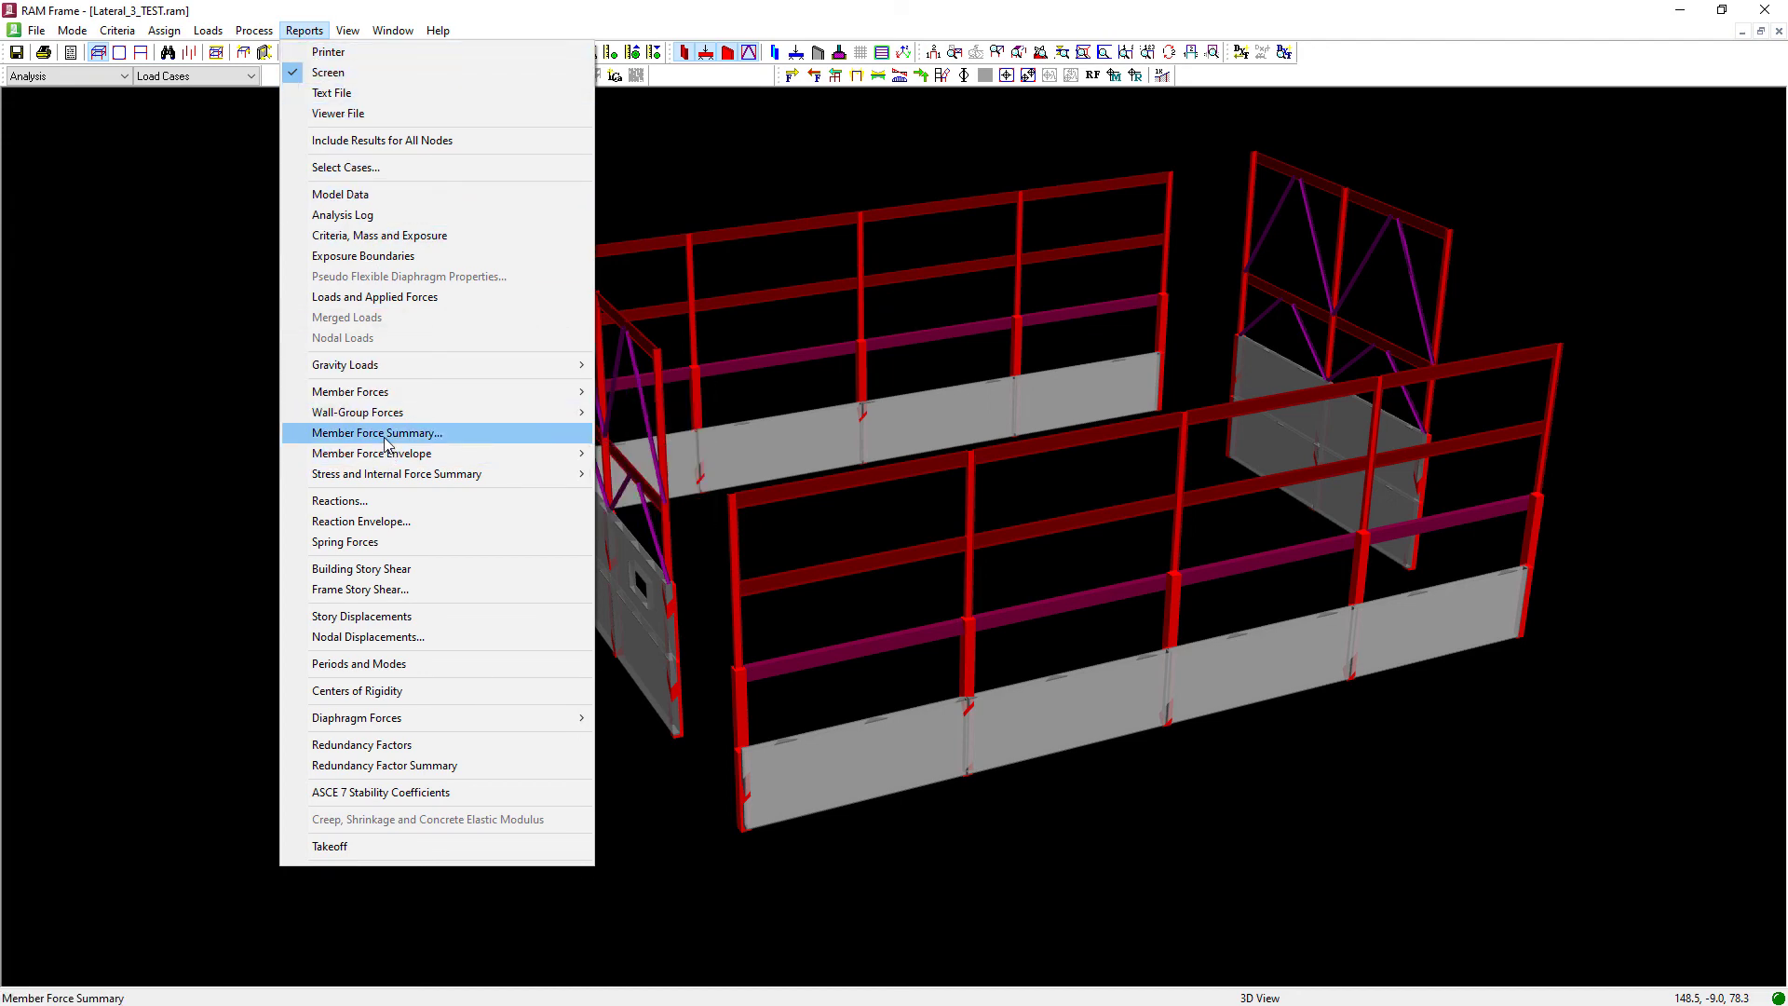
pyautogui.click(377, 432)
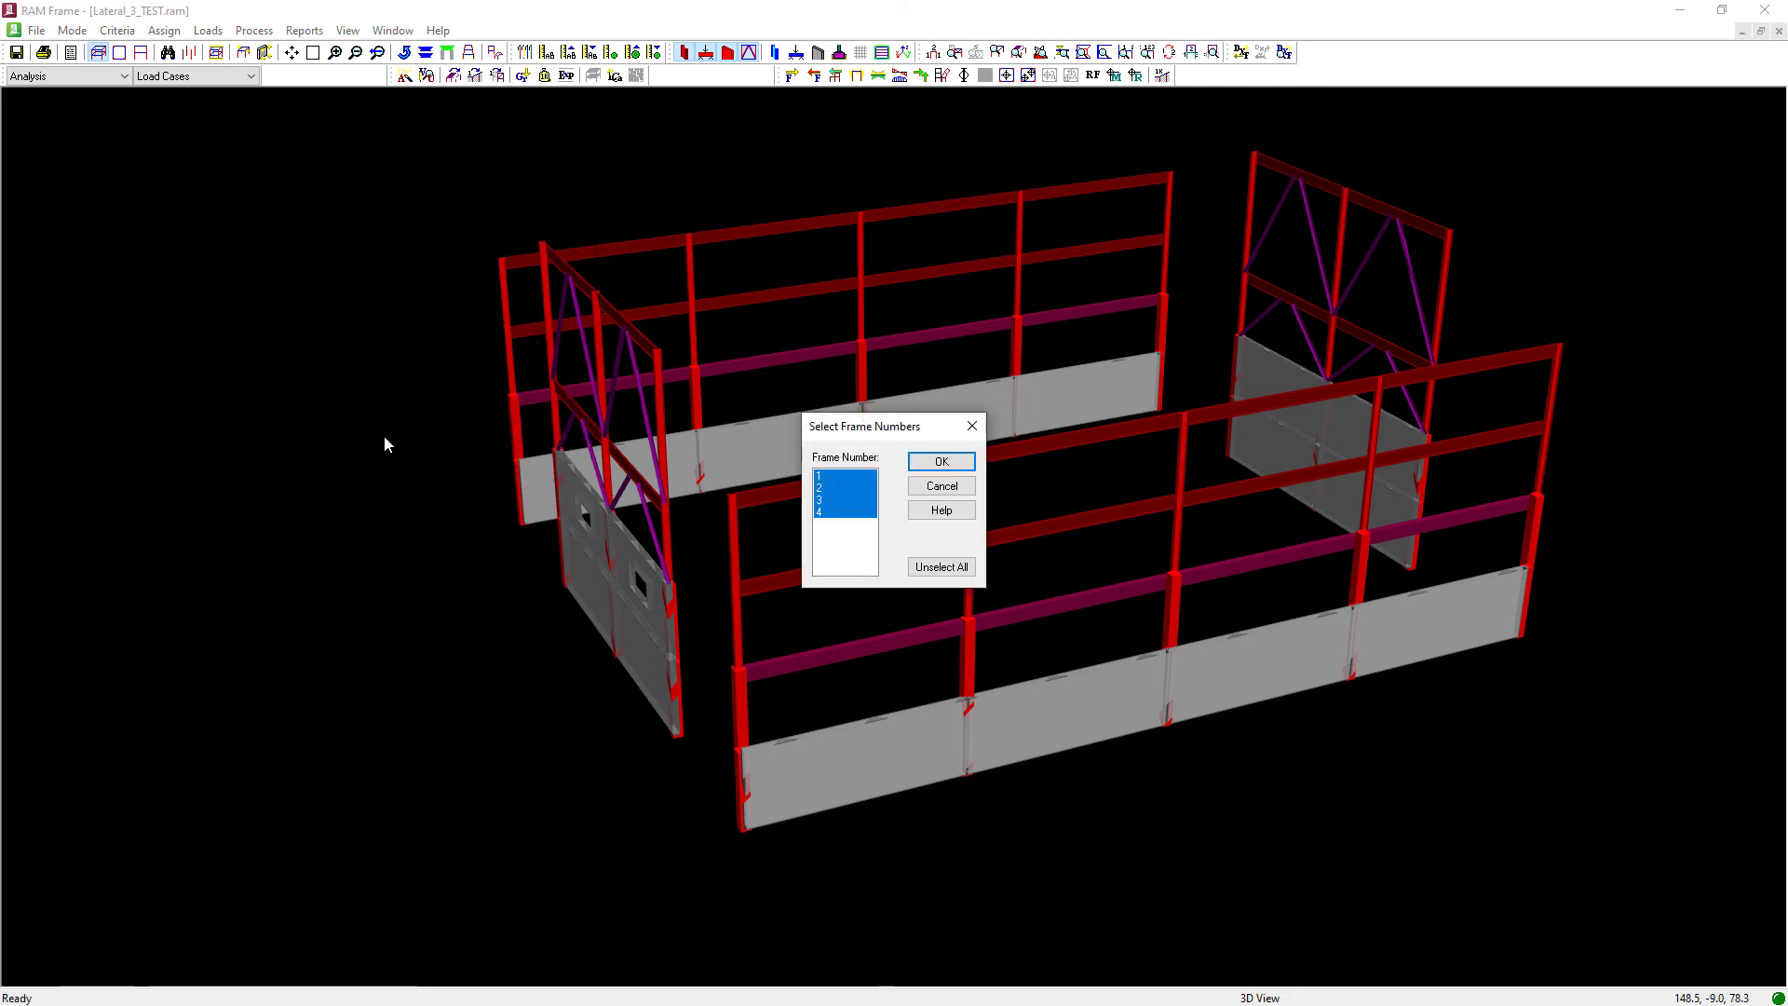
pyautogui.moveTo(375, 448)
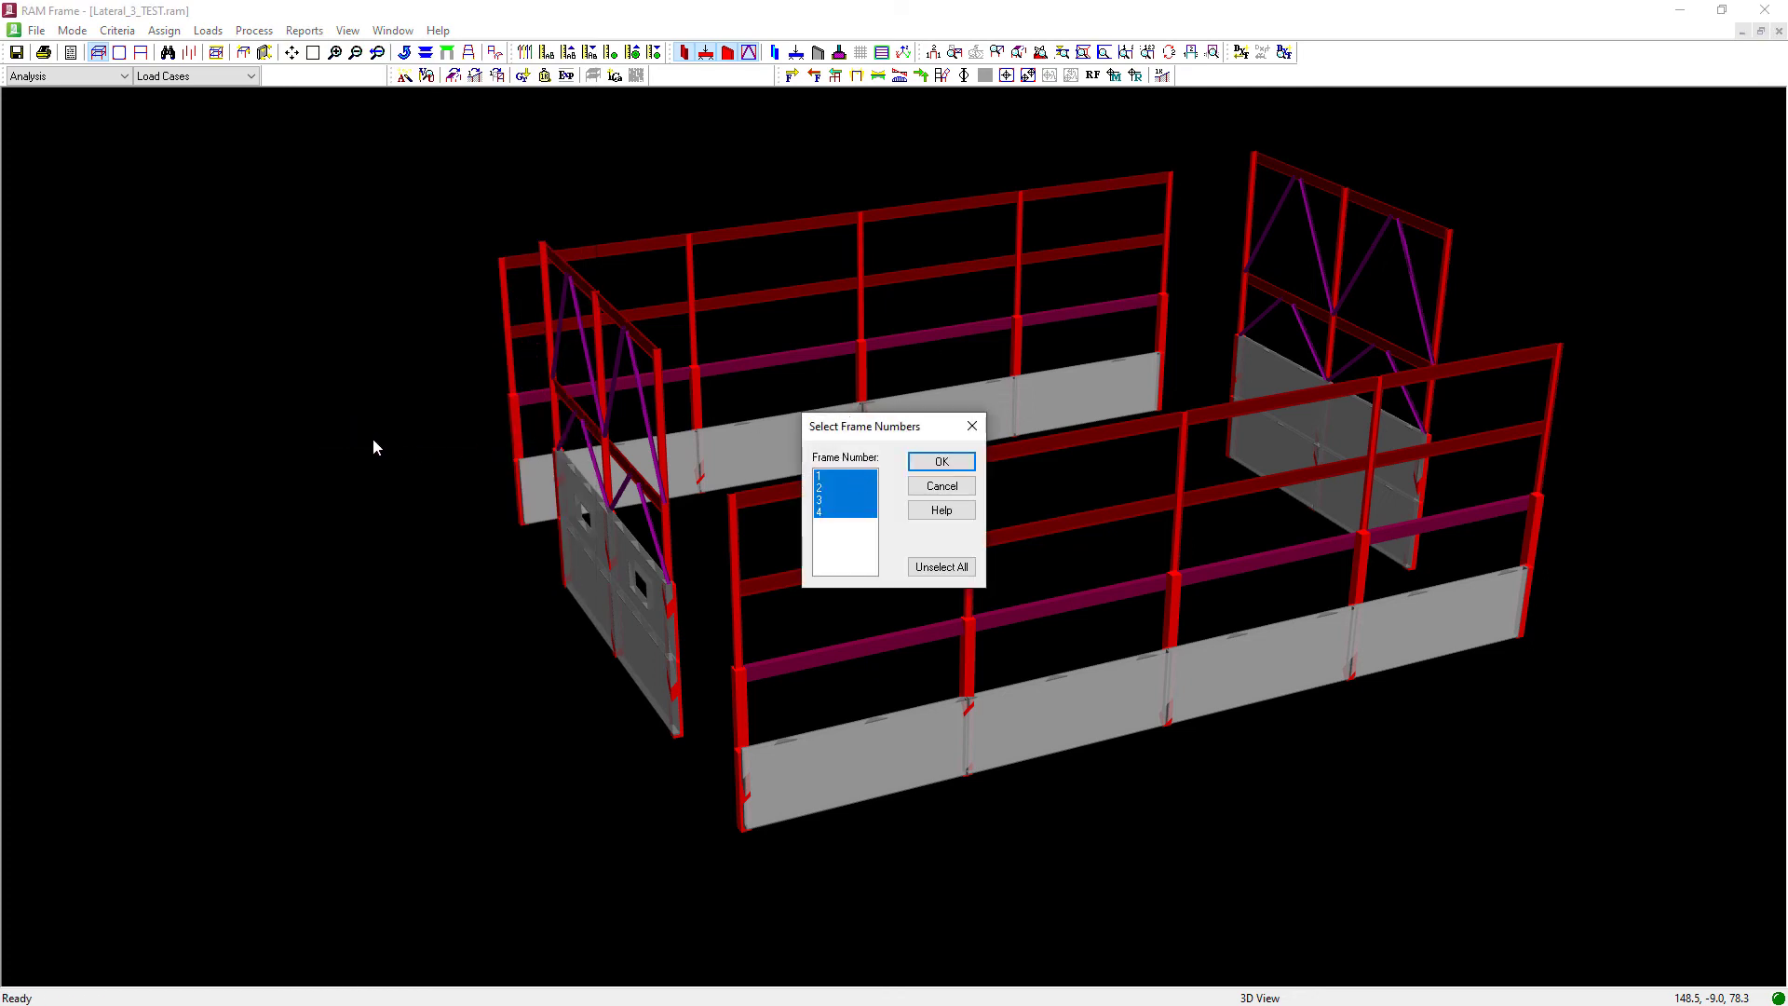
pyautogui.click(833, 474)
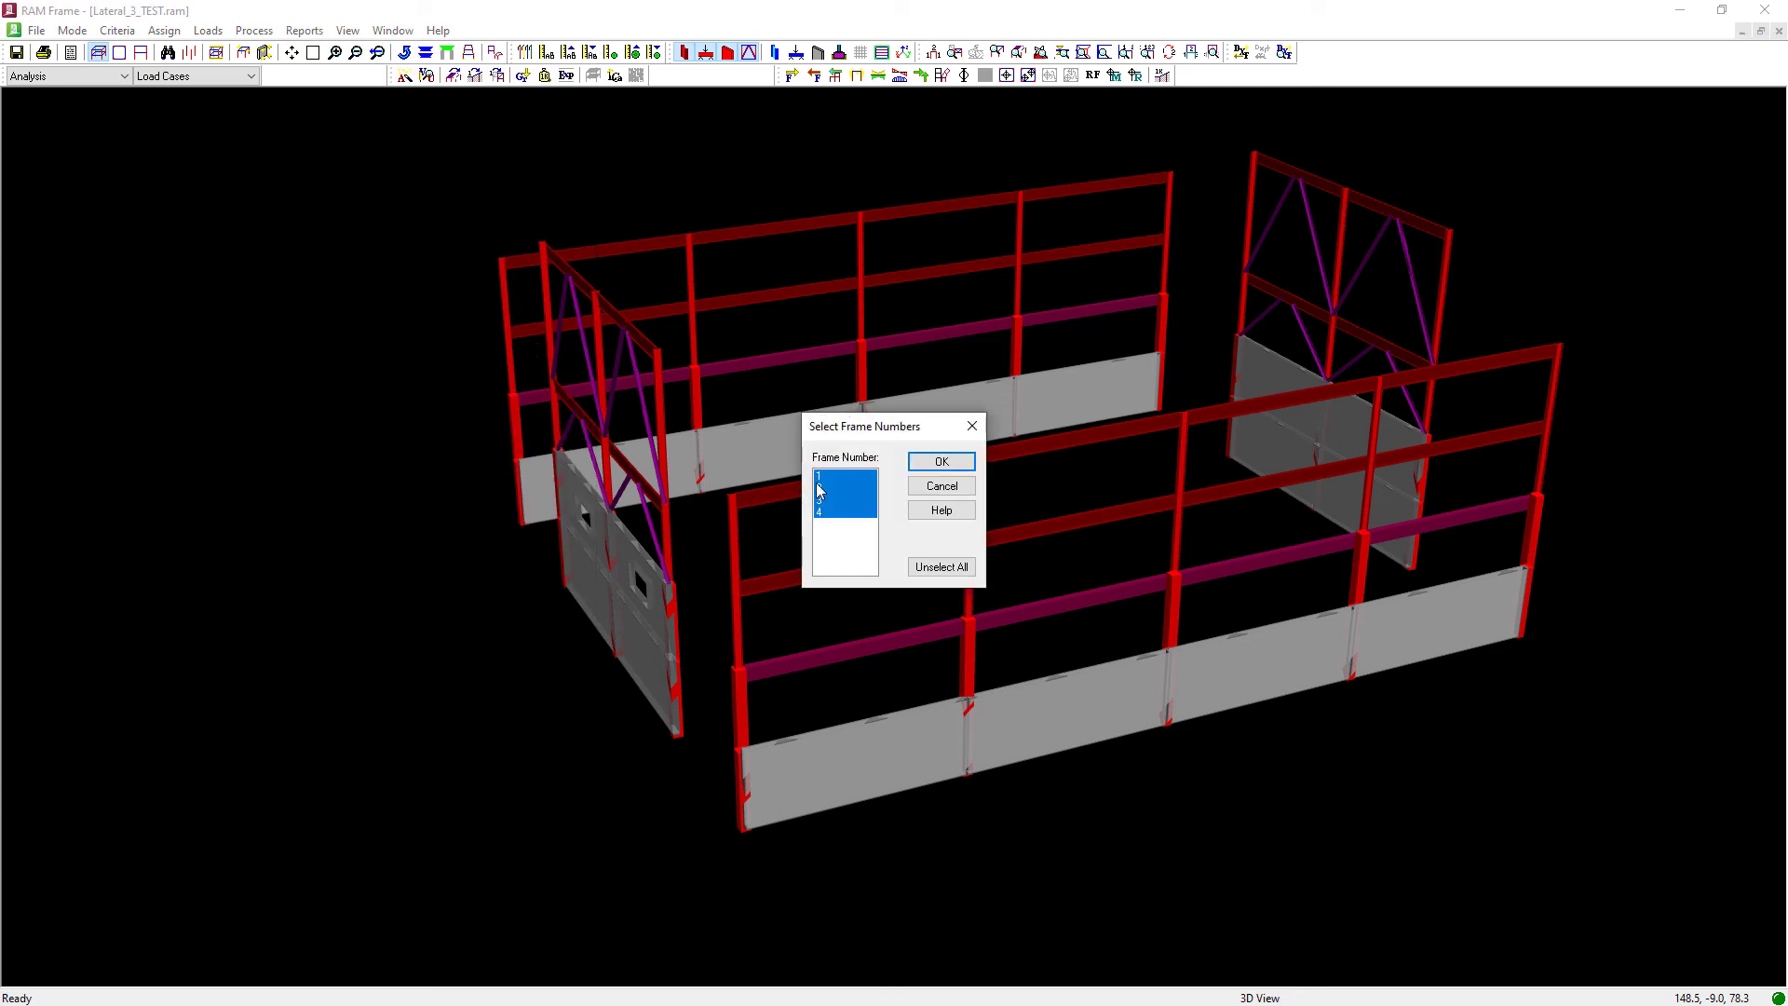
pyautogui.click(842, 512)
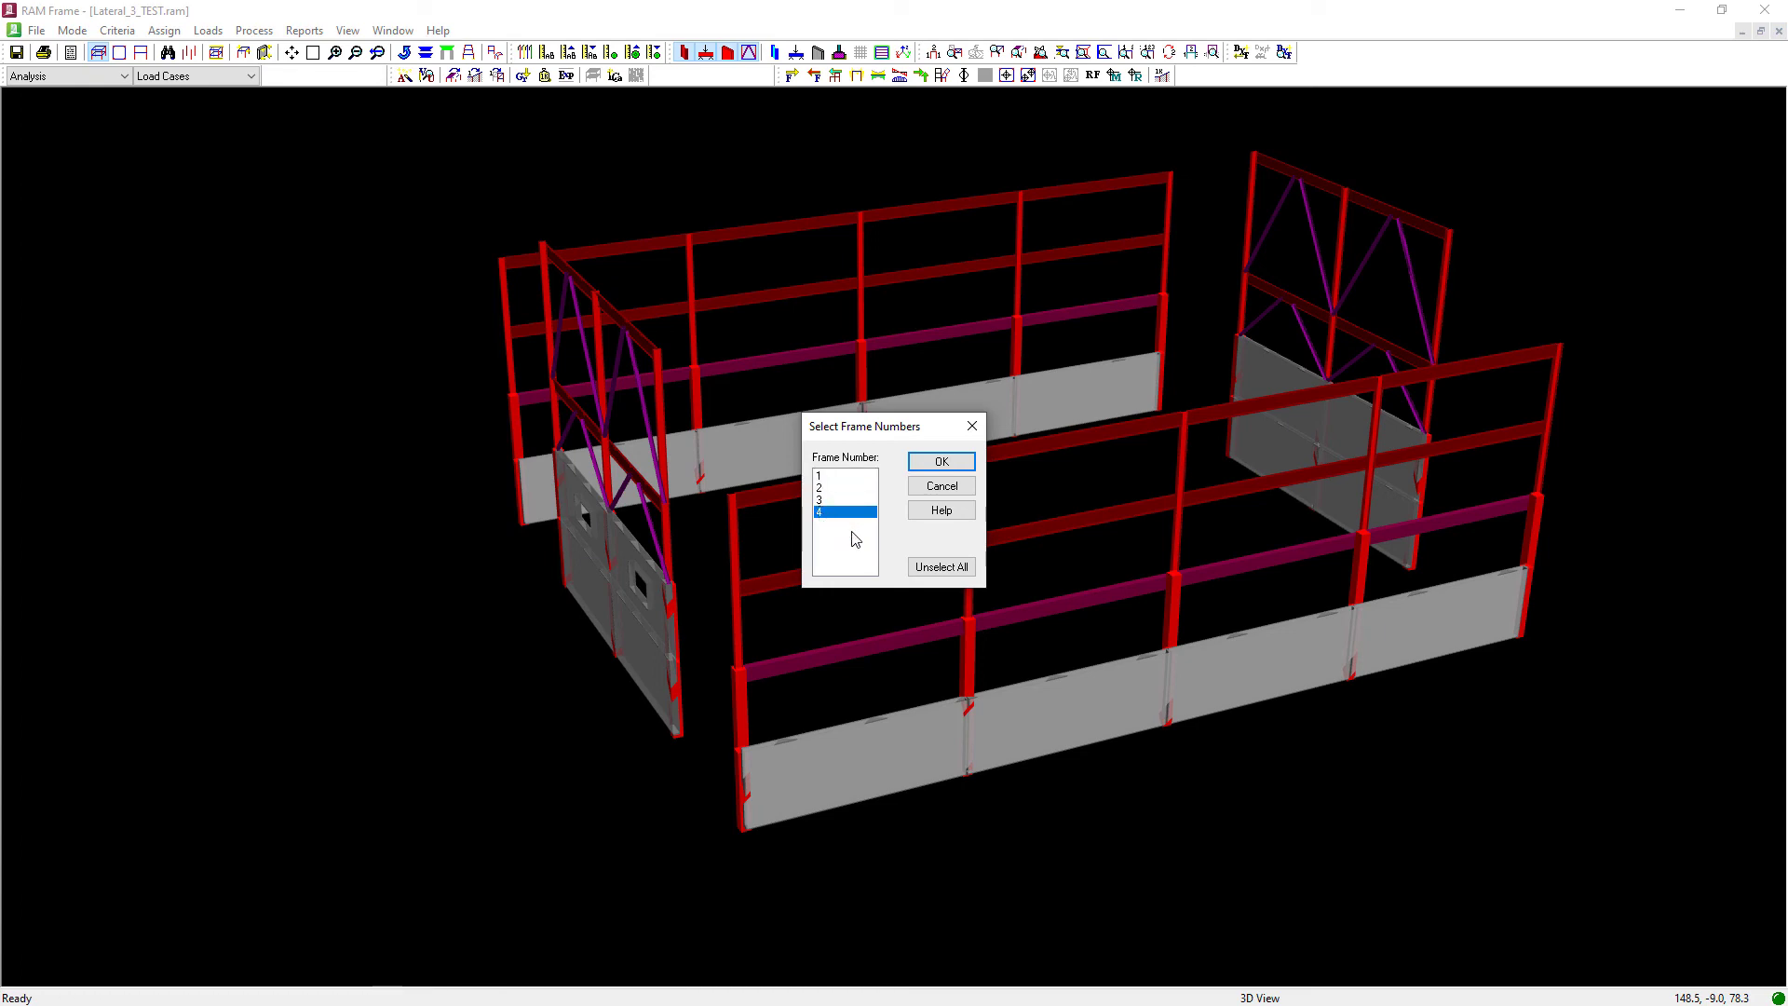
pyautogui.click(941, 461)
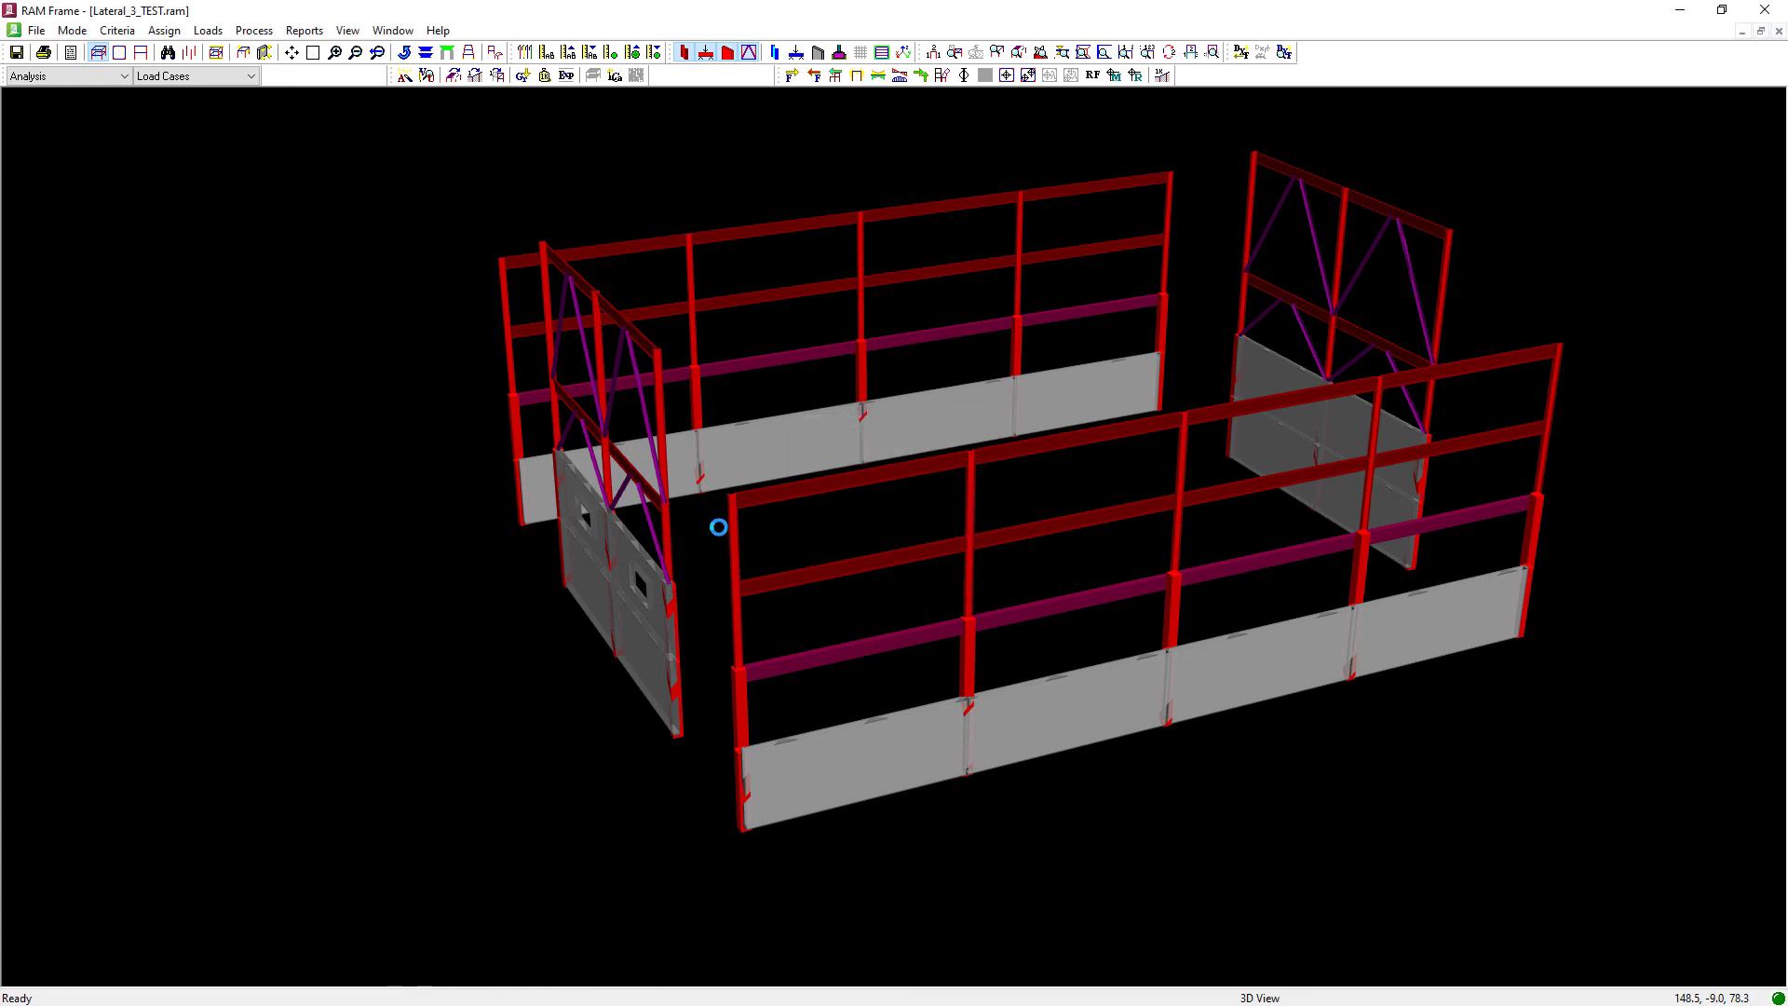